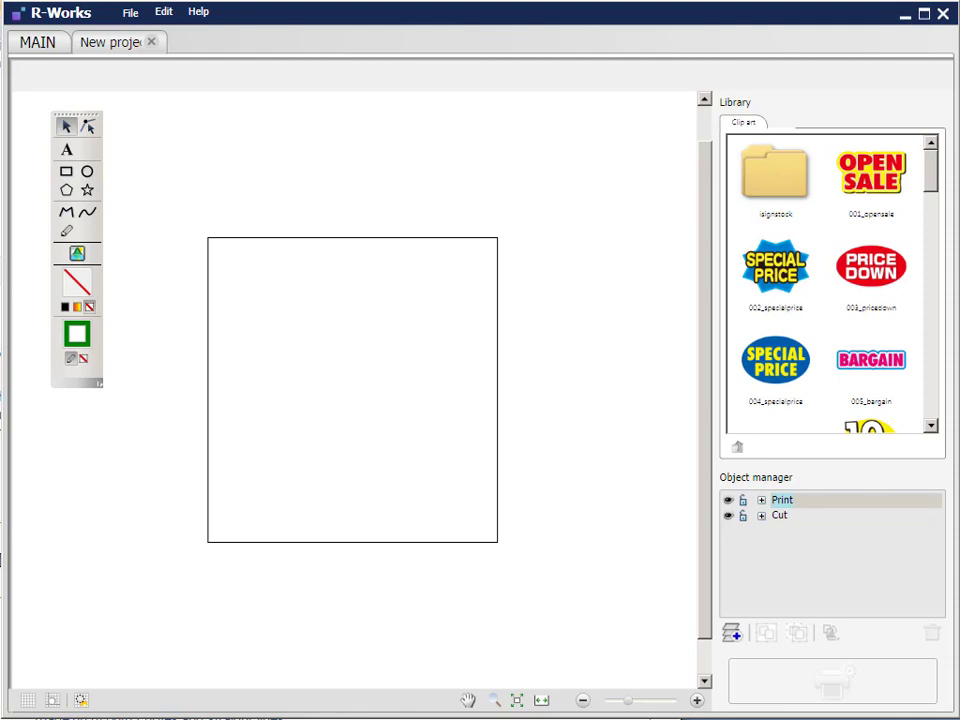
mouse_move(195, 72)
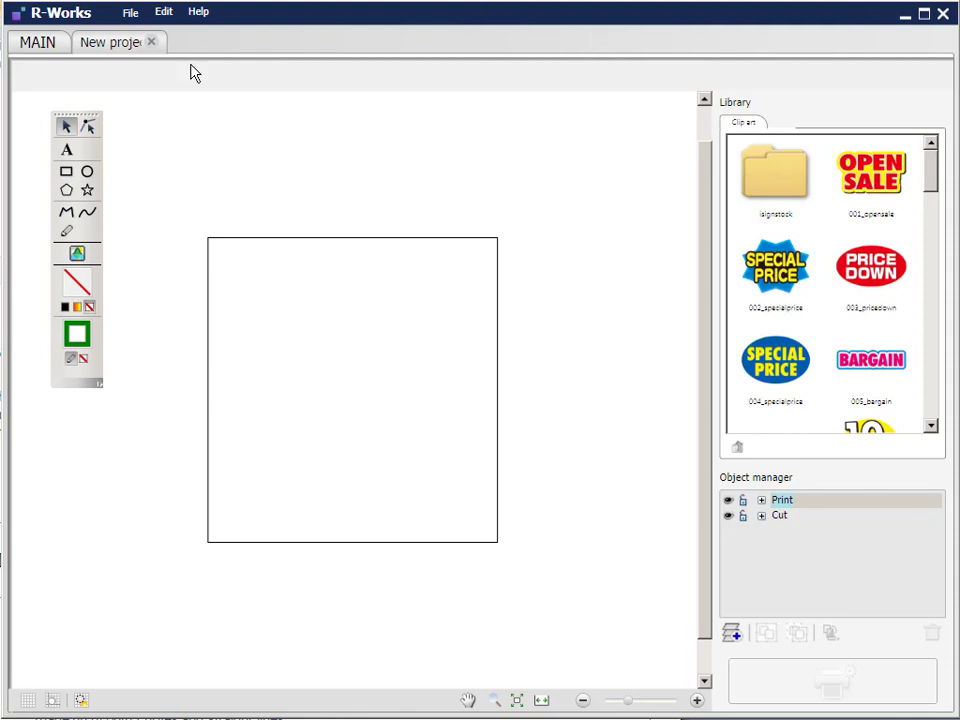
mouse_move(118, 45)
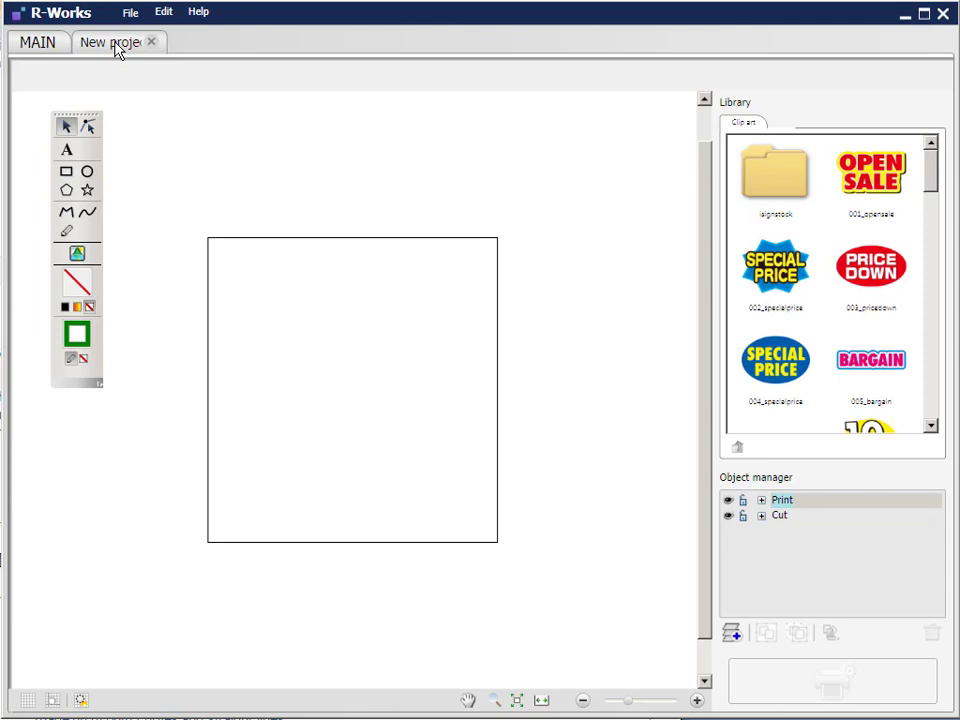
mouse_move(118, 52)
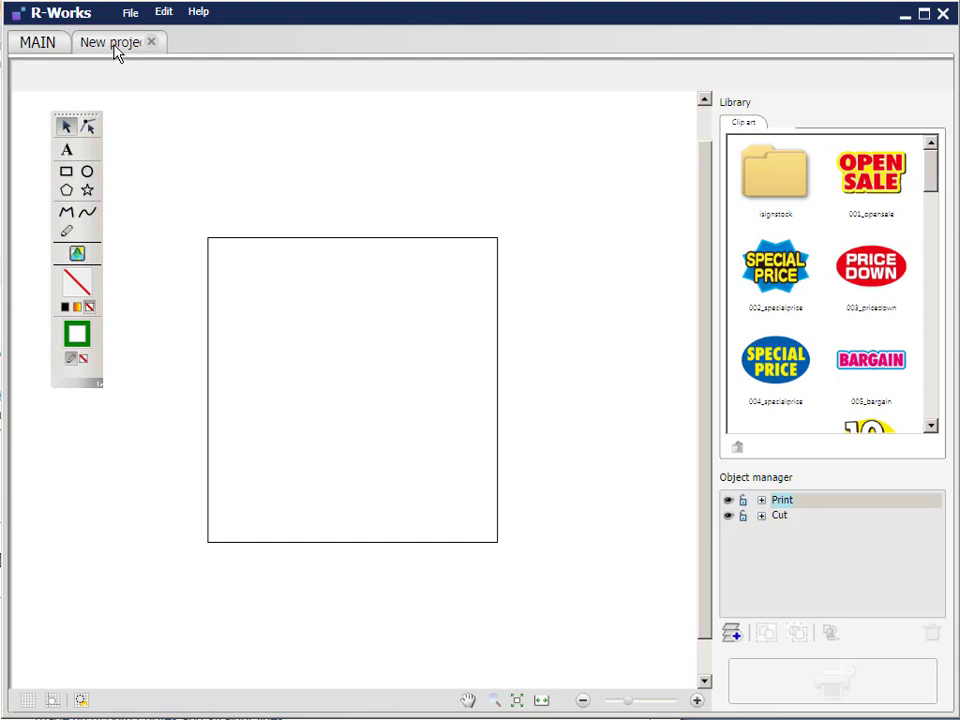
mouse_move(125, 50)
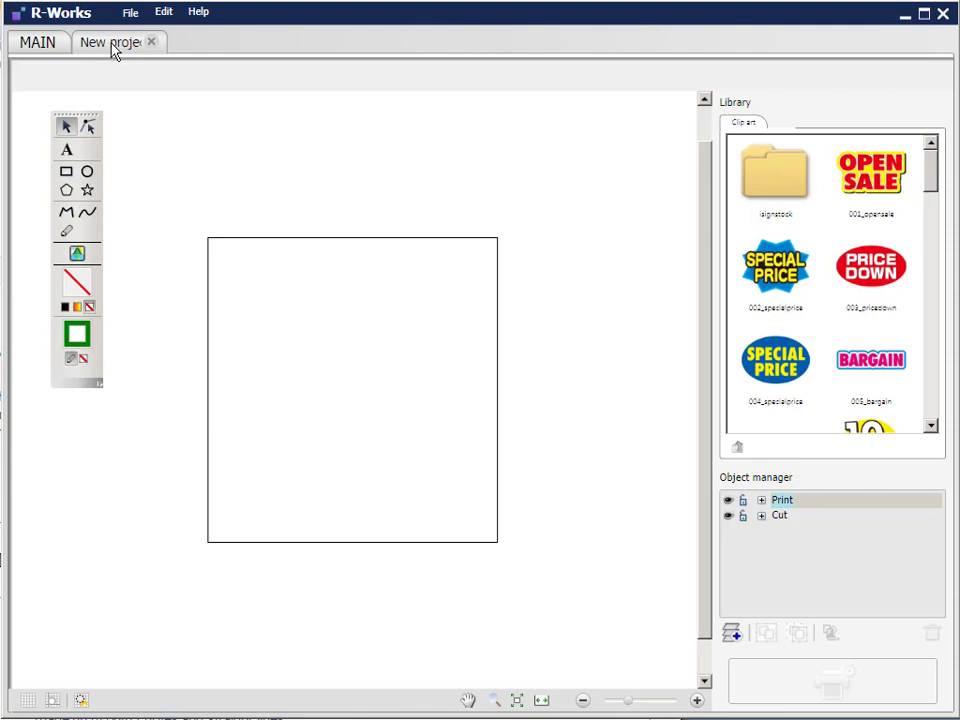
Change the design area width from 95 mm to 100 mm, making it a 100 × 100 mm square.
left_click(37, 42)
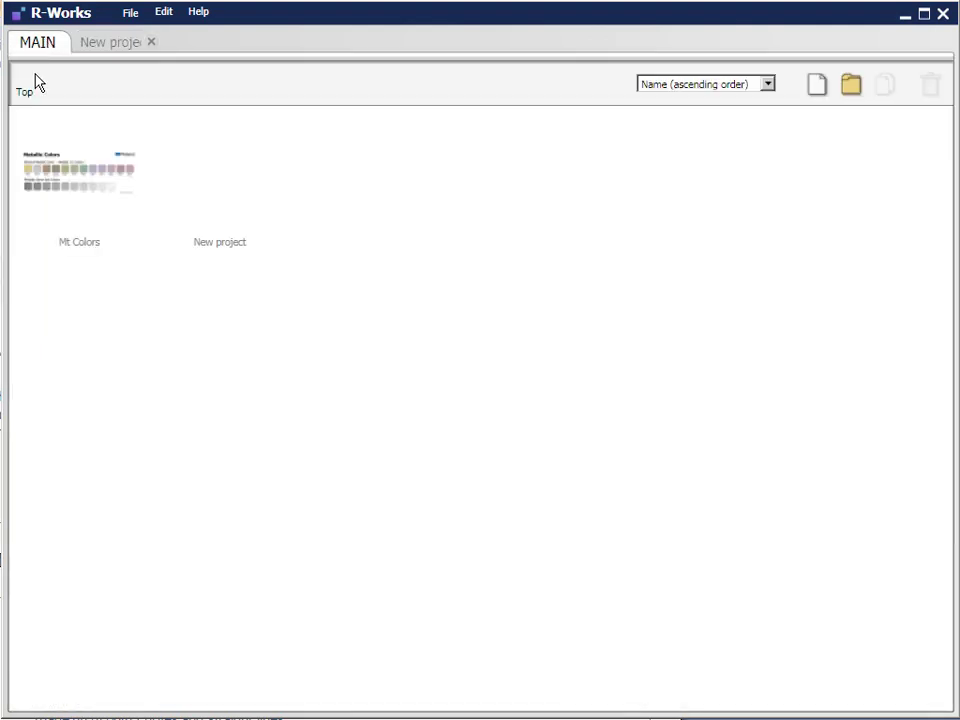
mouse_move(221, 217)
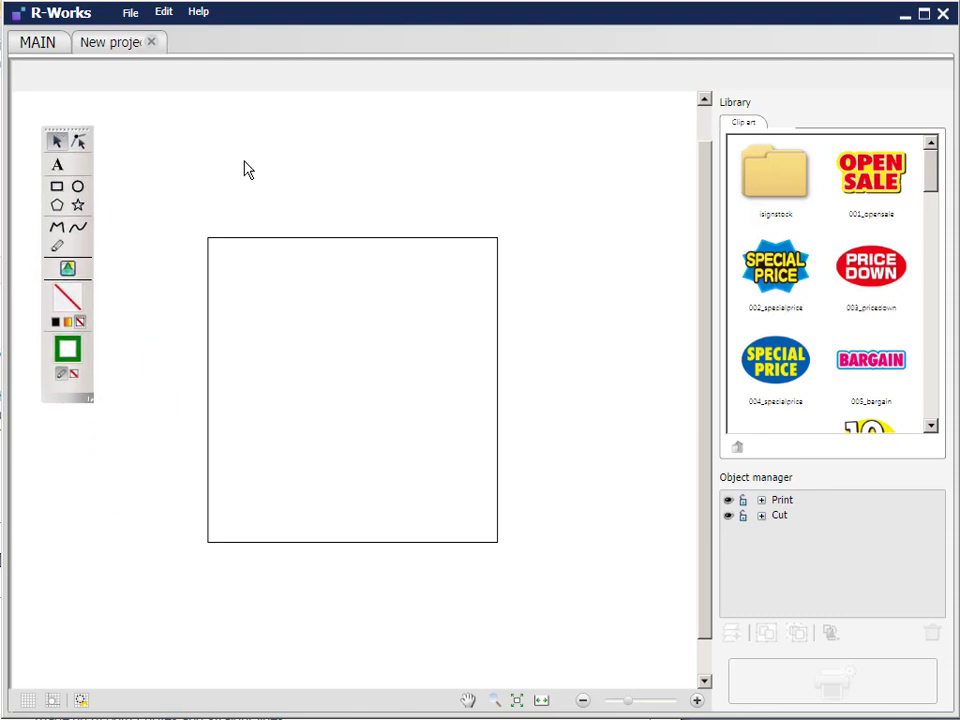
mouse_move(60, 227)
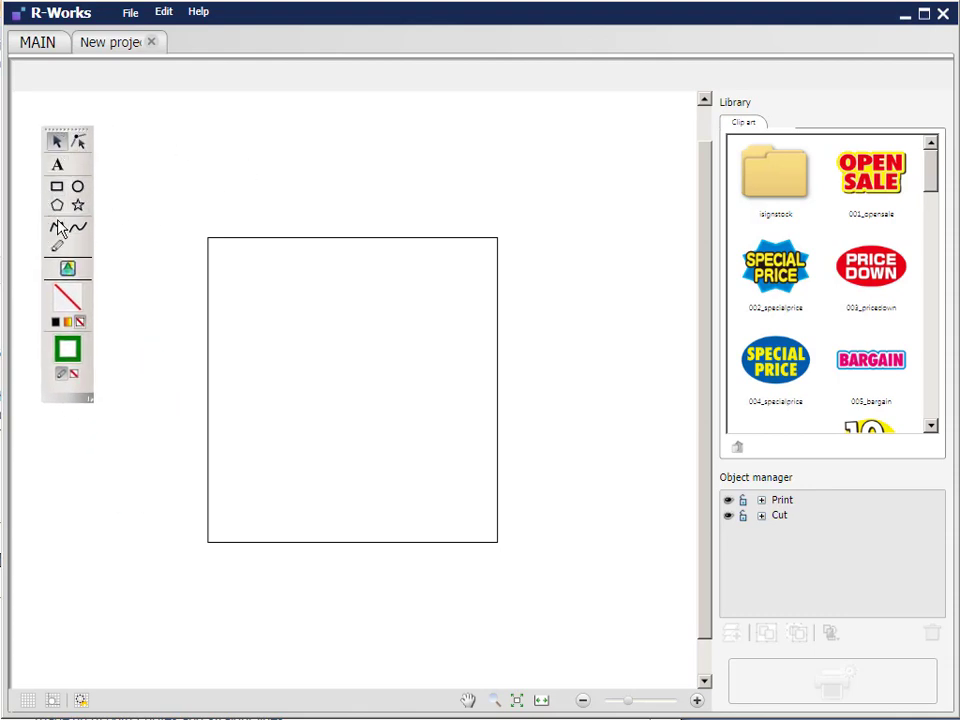
mouse_move(67, 268)
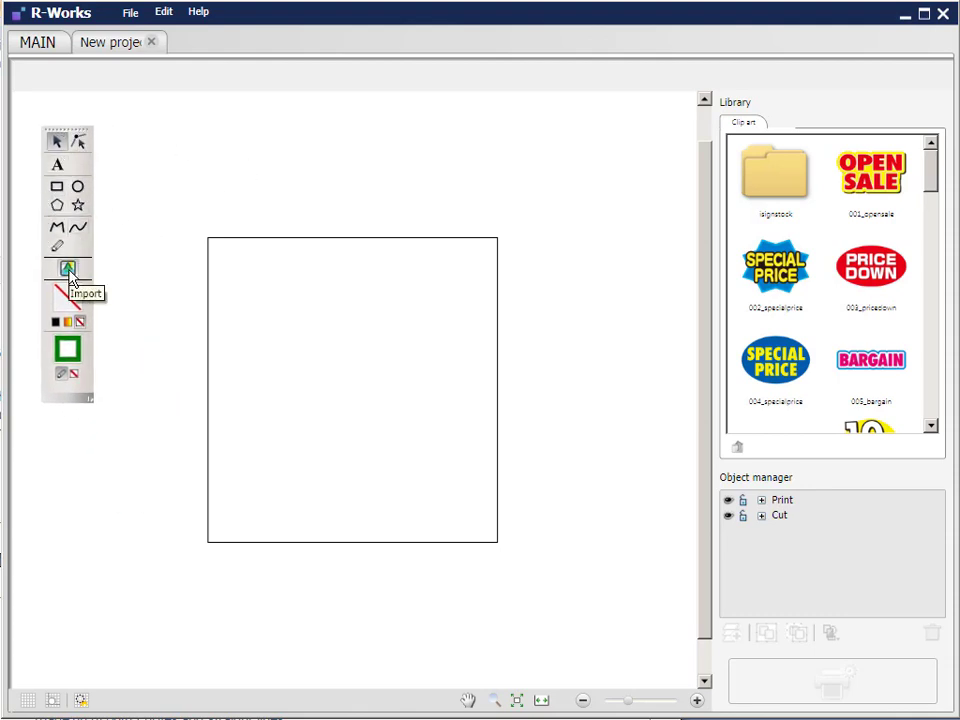
mouse_move(100, 320)
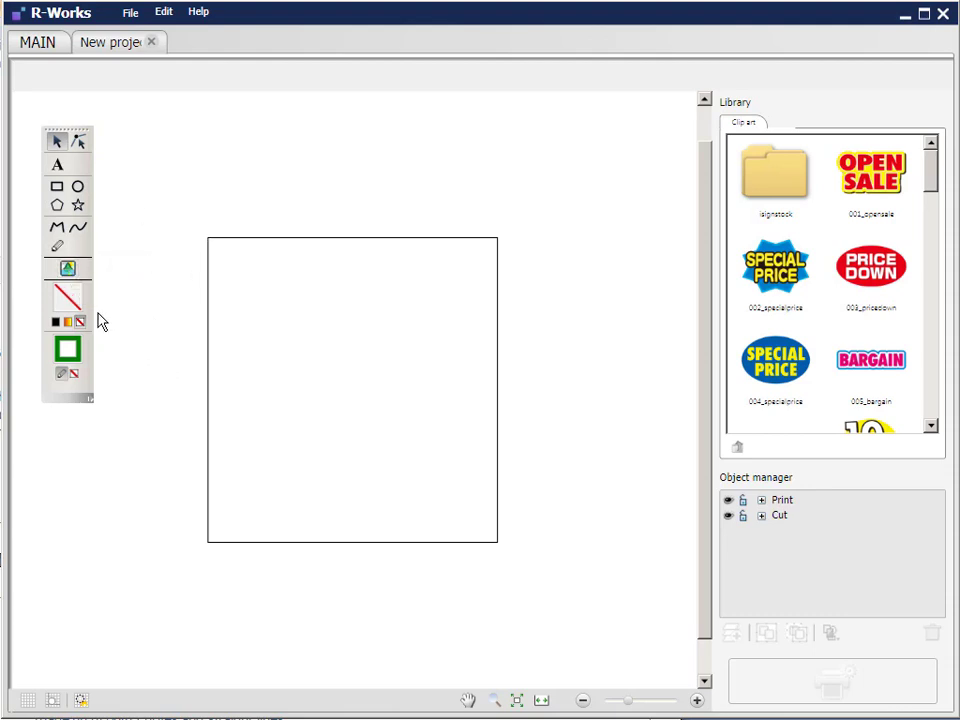
mouse_move(63, 297)
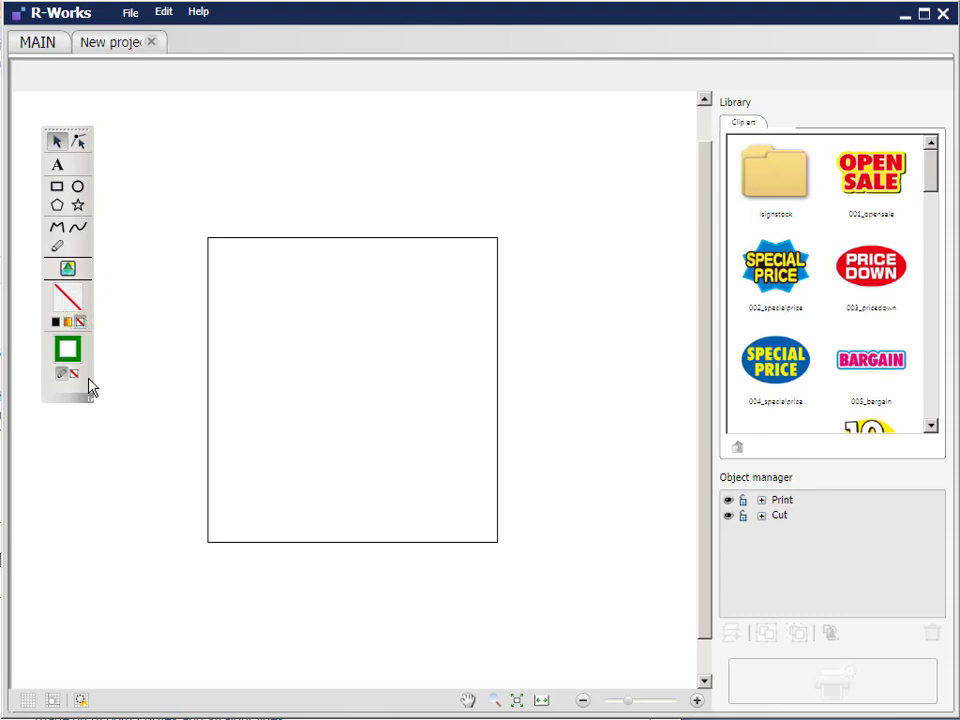
mouse_move(68, 302)
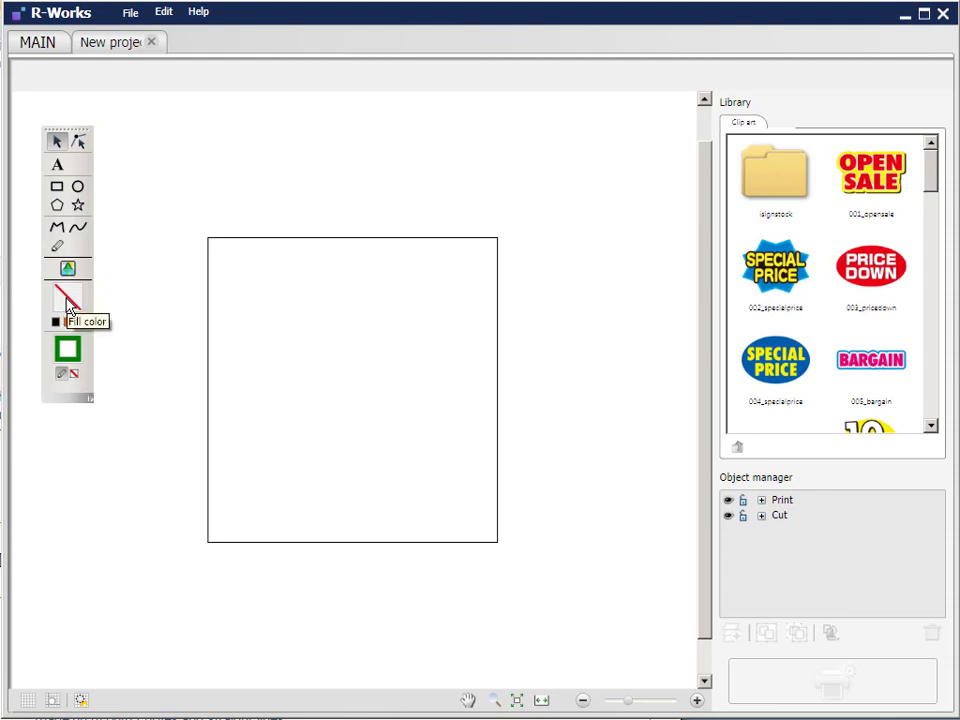
mouse_move(103, 378)
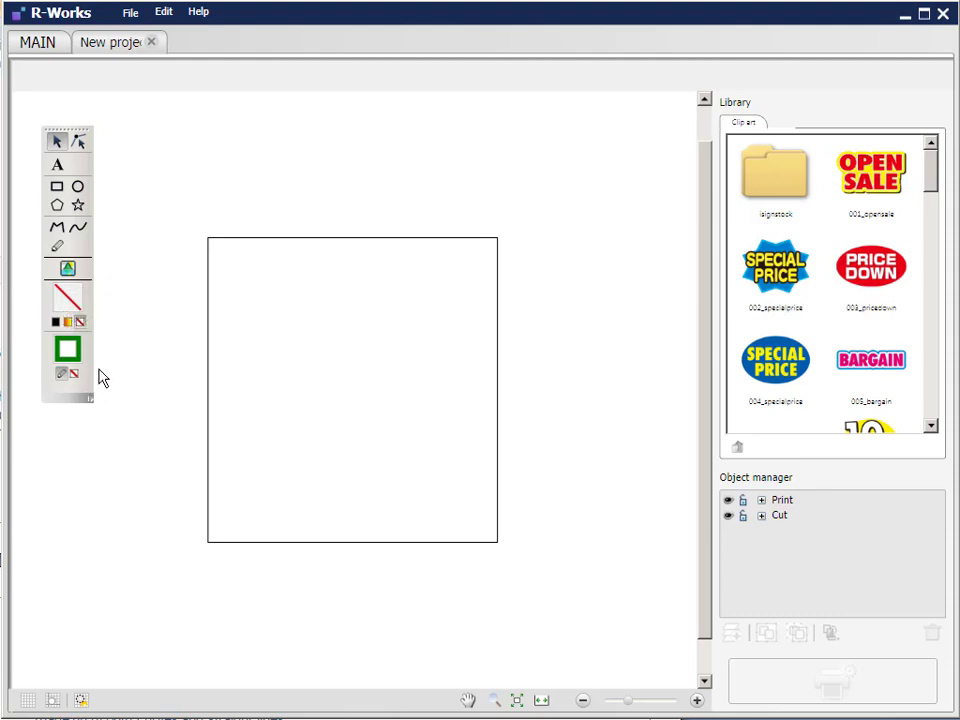
mouse_move(68, 349)
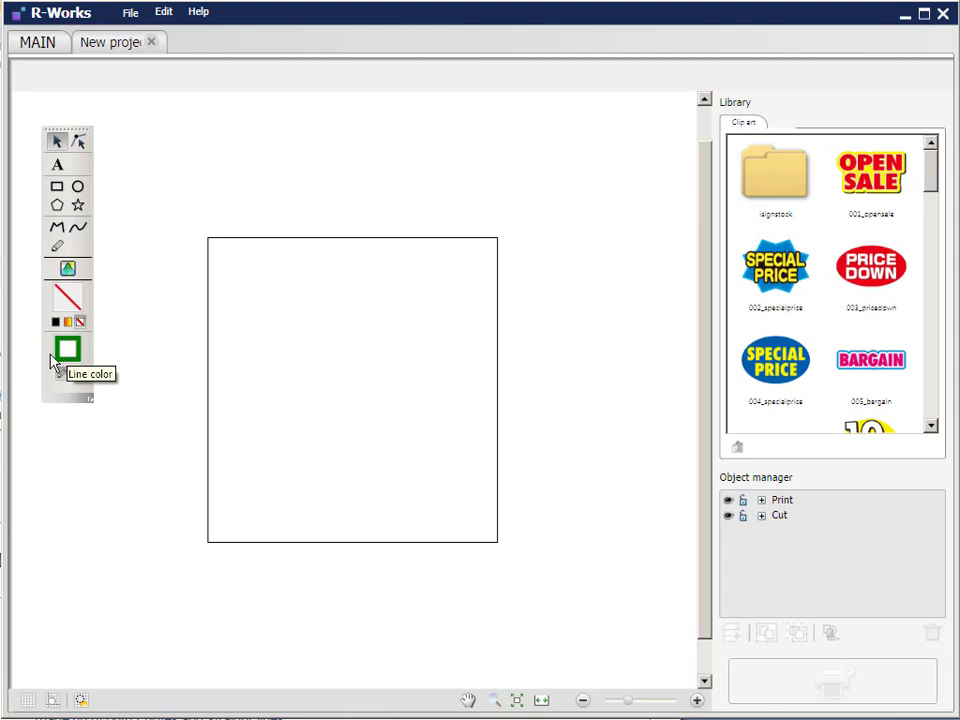
mouse_move(152, 162)
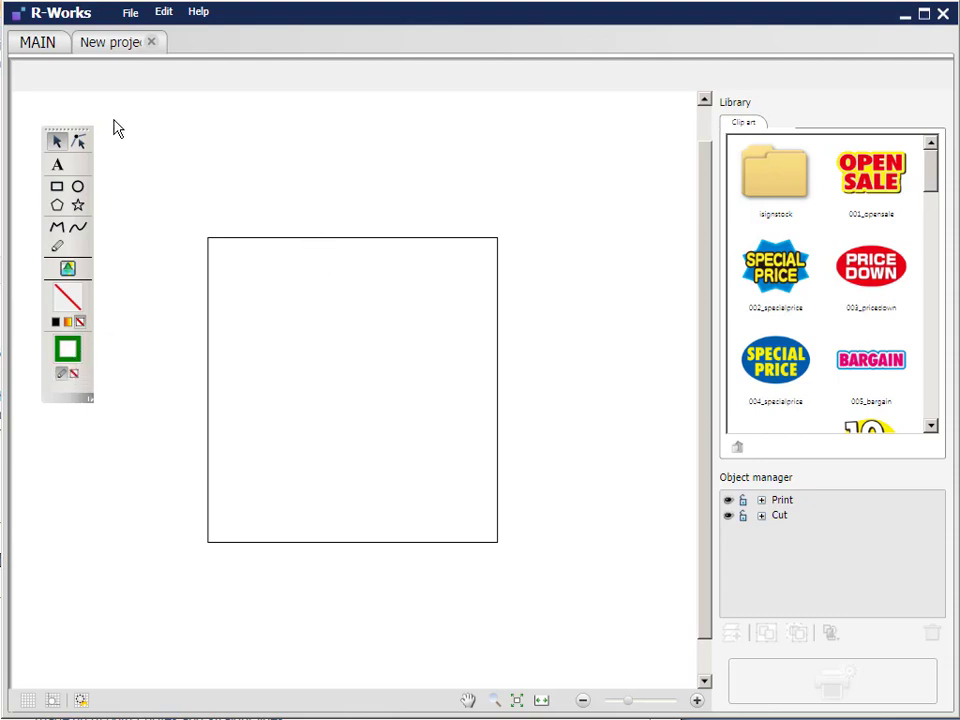
left_click(130, 11)
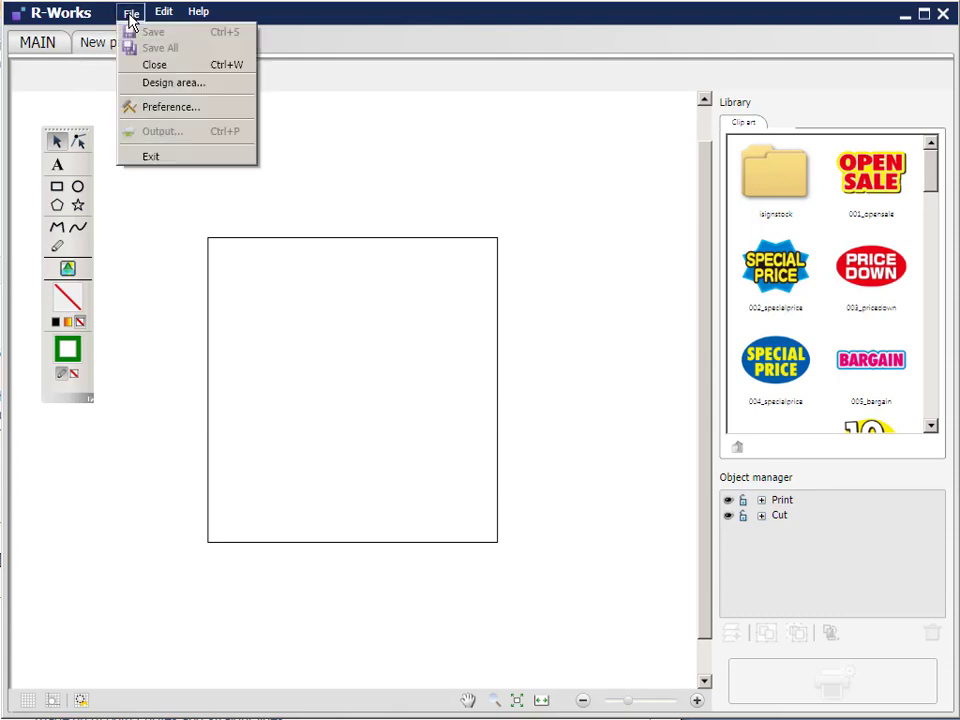
mouse_move(174, 83)
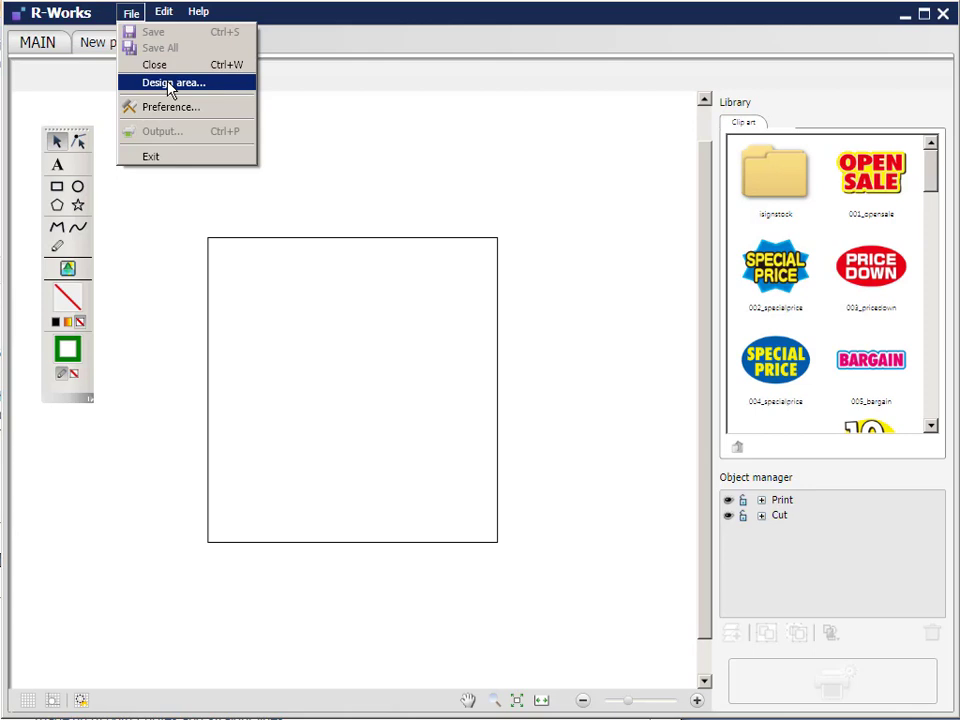
left_click(177, 82)
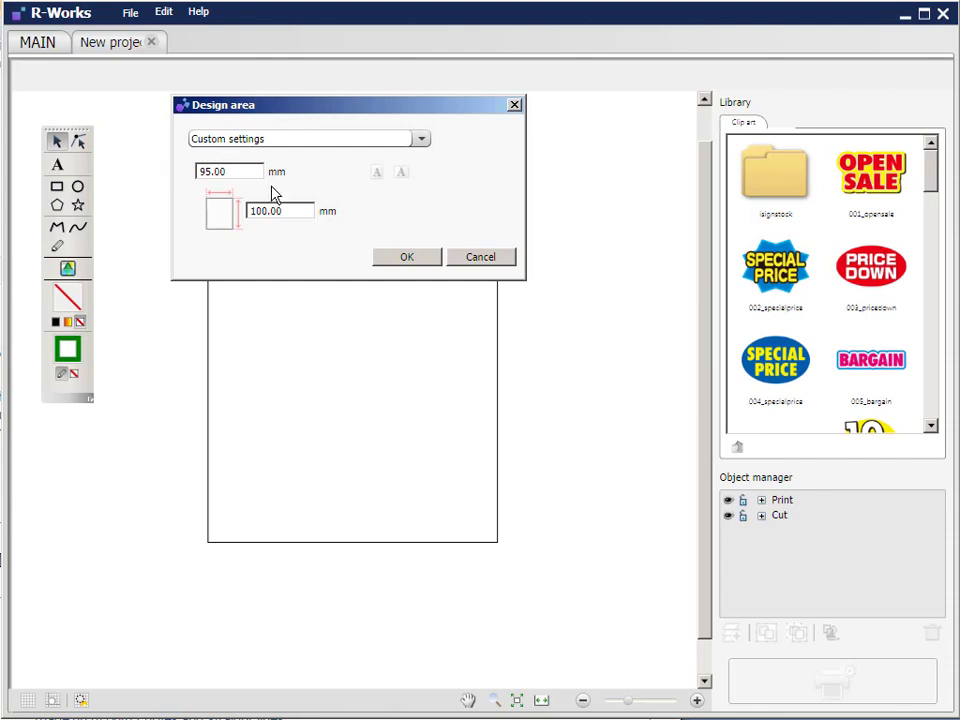
mouse_move(185, 178)
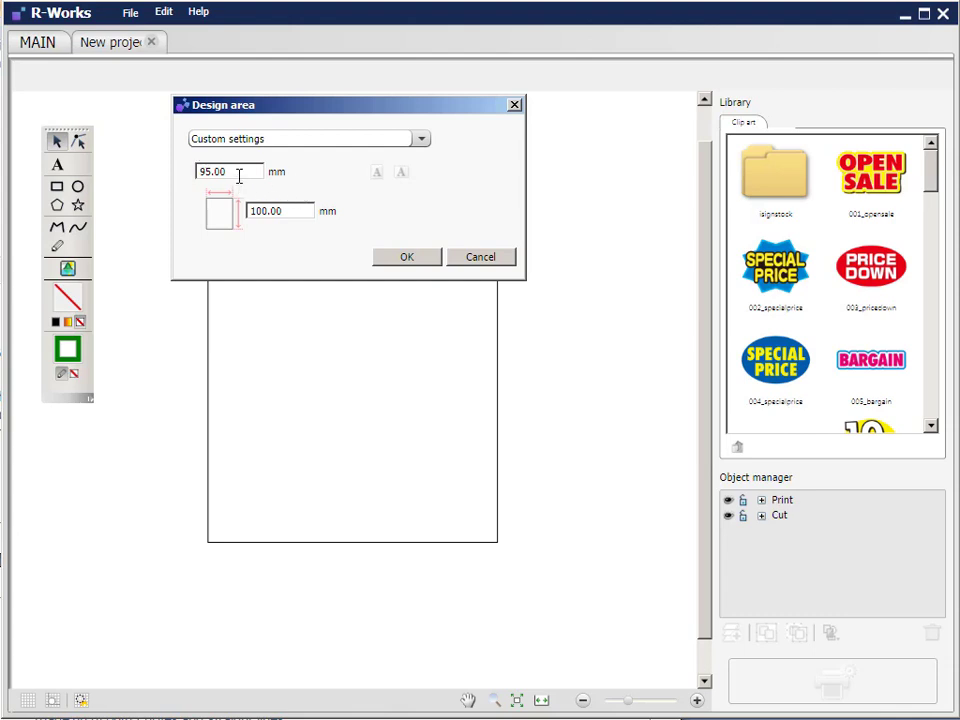
triple_click(228, 171)
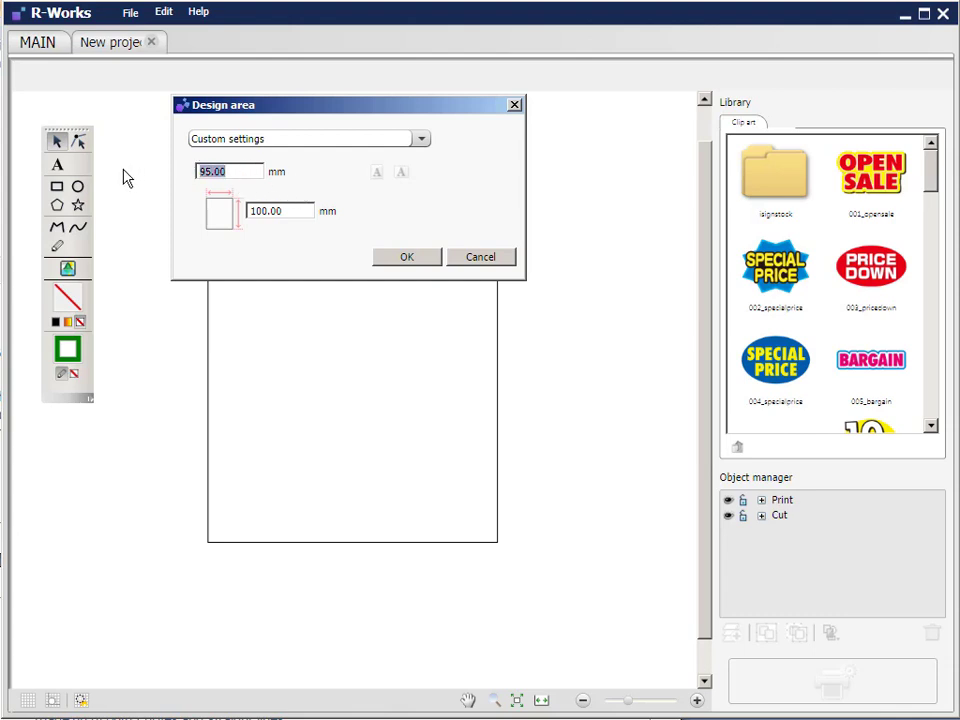
type("100")
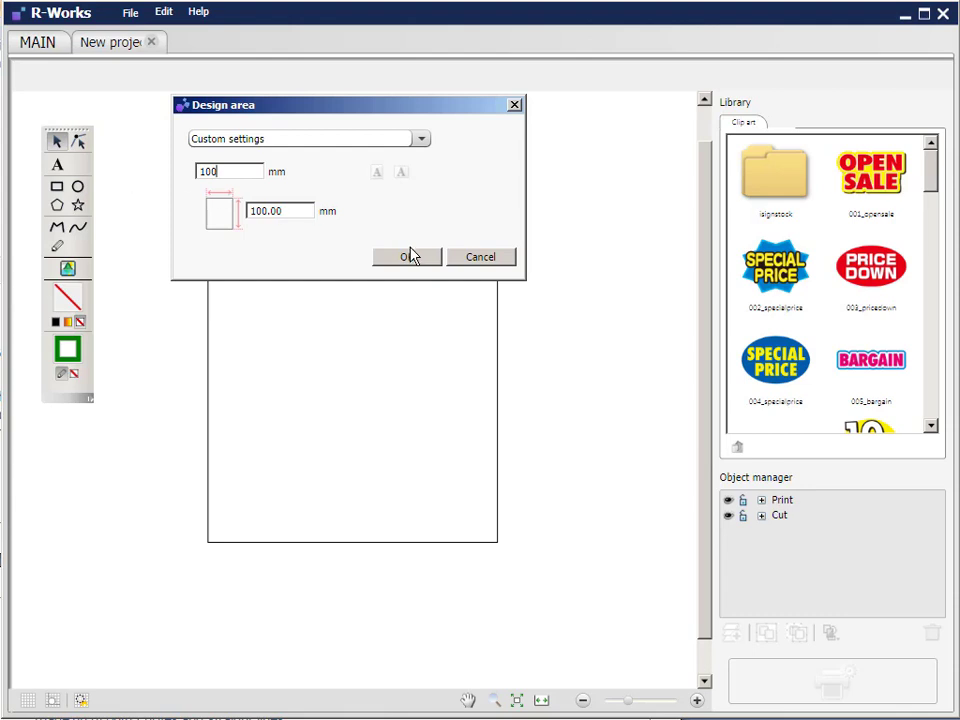
left_click(406, 257)
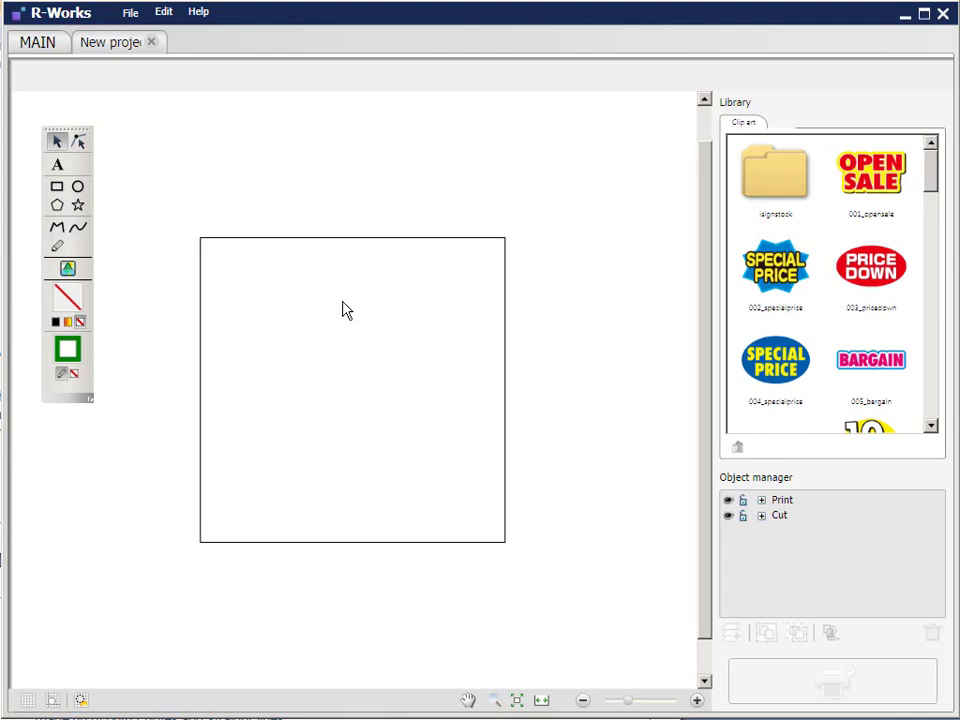
mouse_move(192, 262)
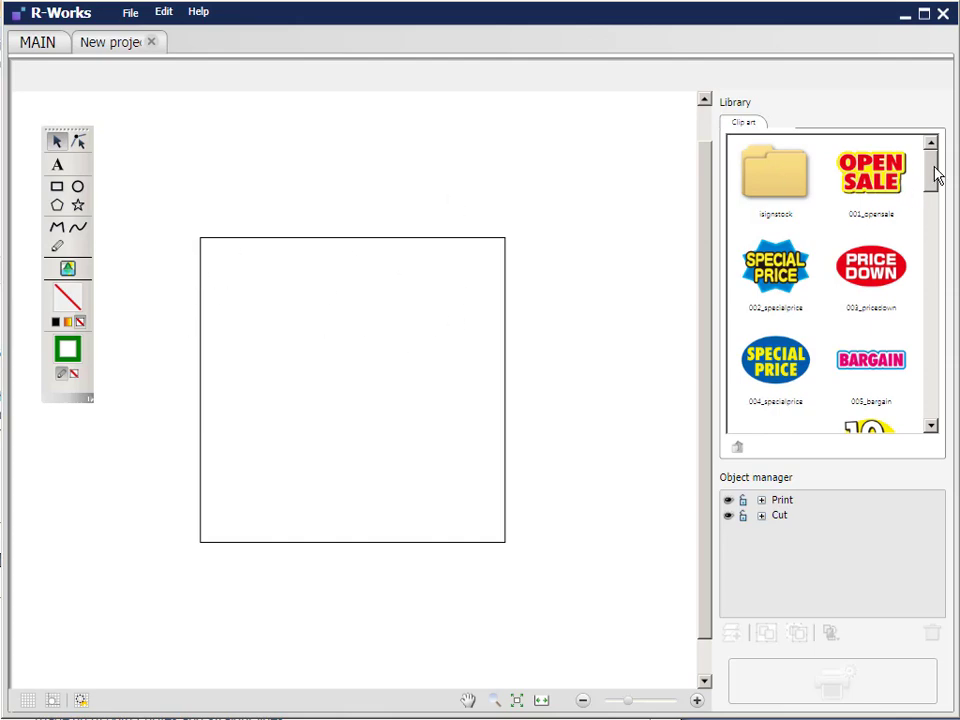
Scroll the Object manager to review the Print and Cut layers.
scroll("down", 3)
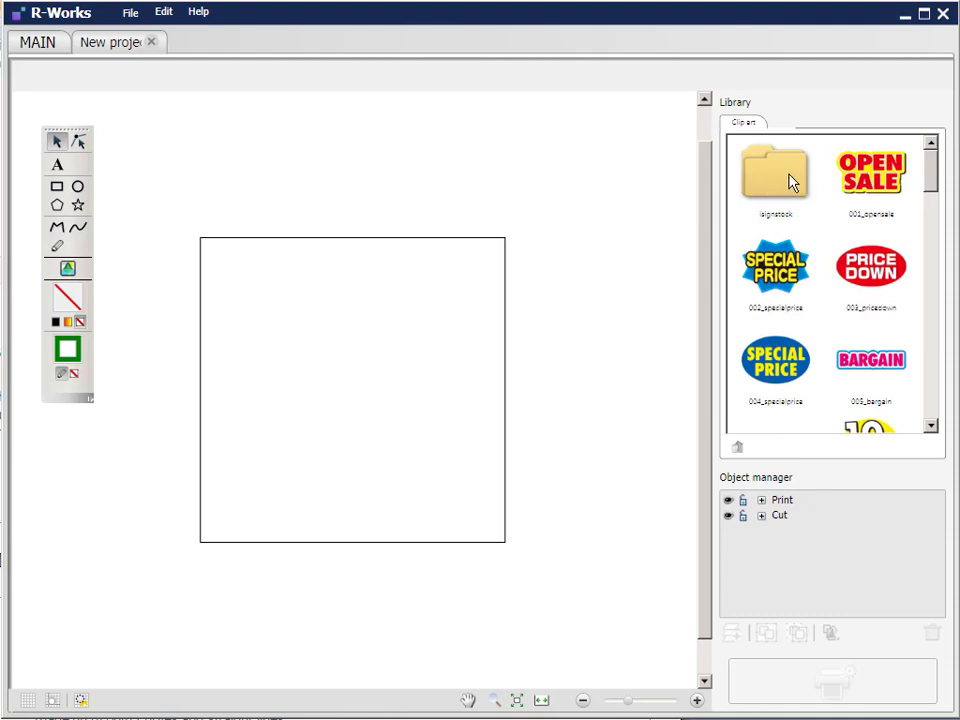
mouse_move(727, 493)
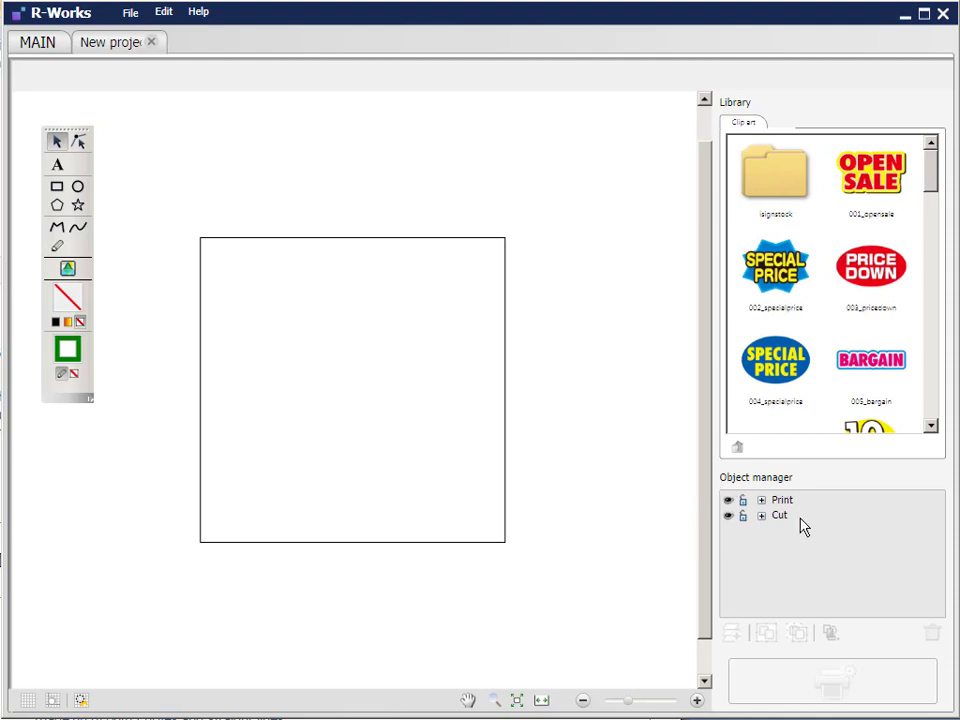
mouse_move(795, 530)
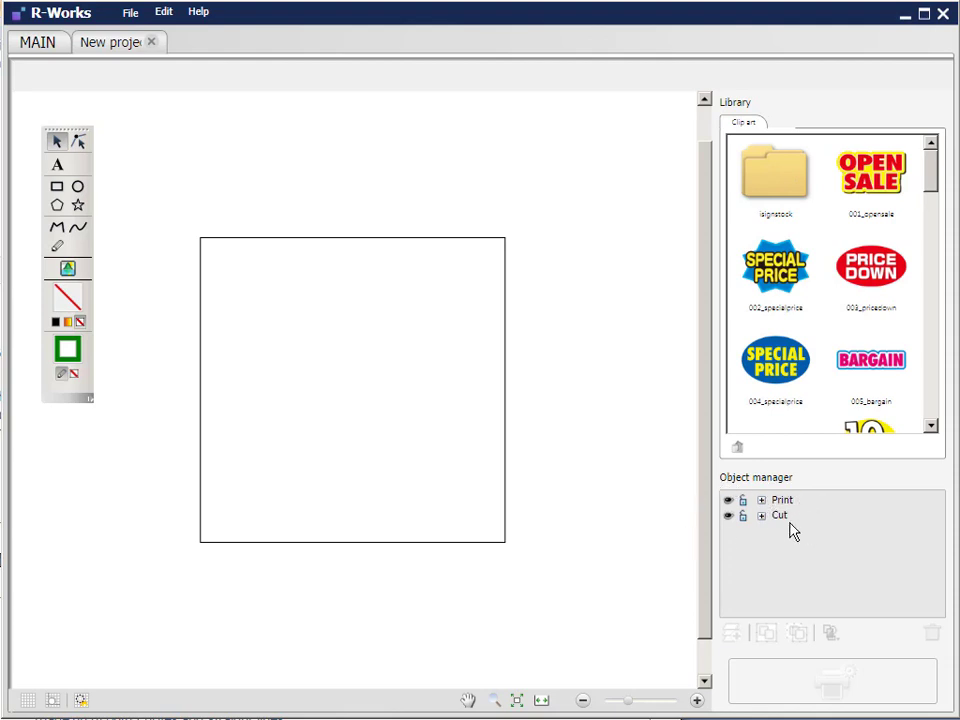
mouse_move(703, 528)
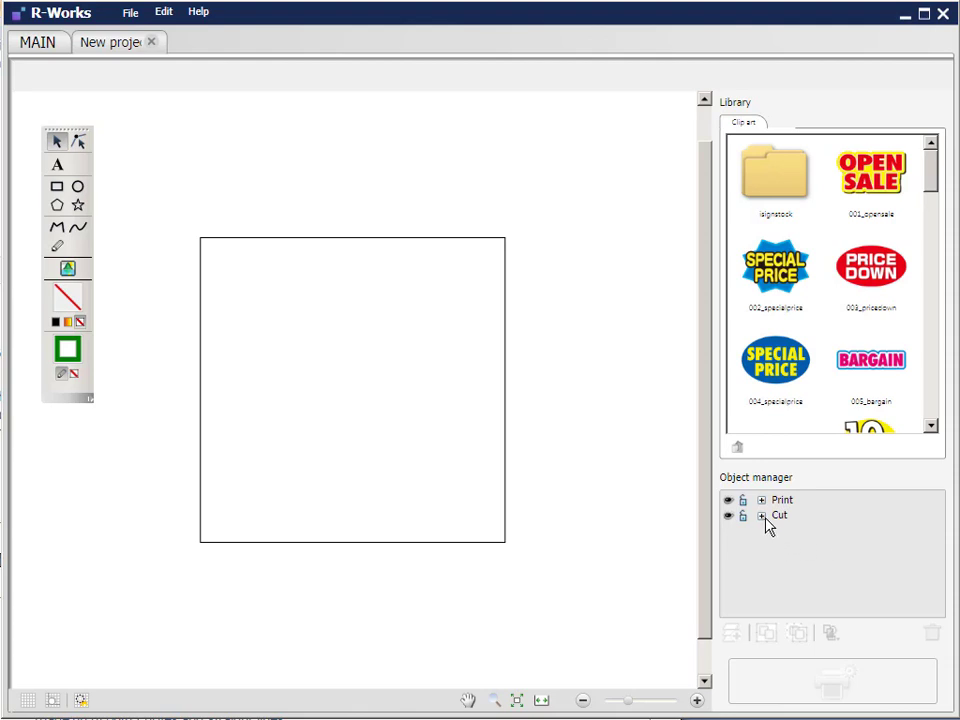
mouse_move(770, 515)
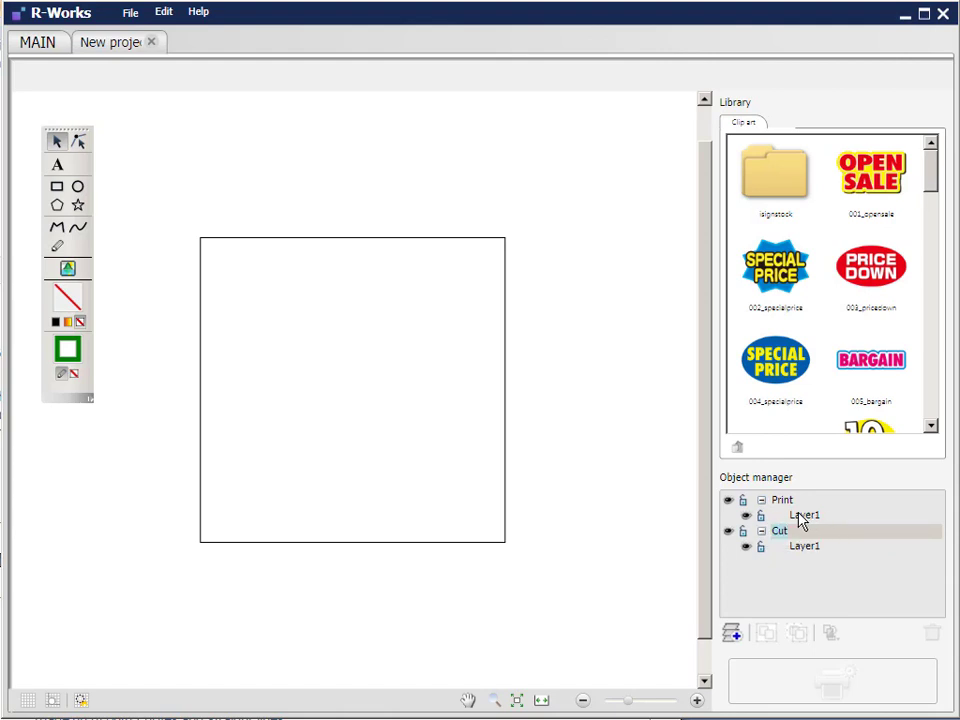
mouse_move(820, 556)
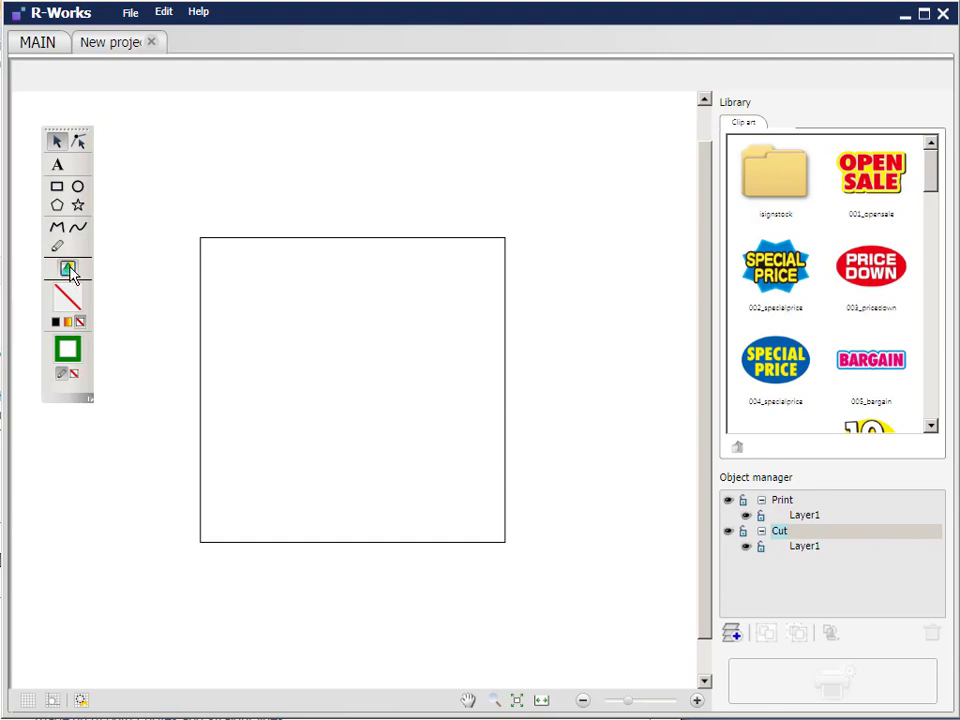
Import ladies yoga.png from the Yoga images folder.
left_click(69, 270)
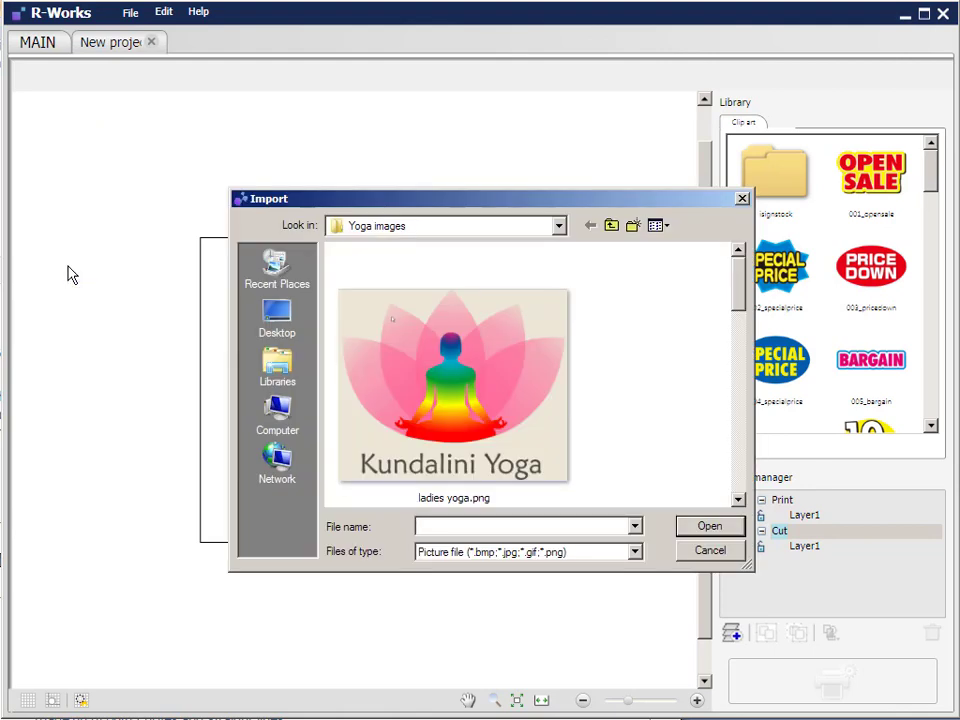
mouse_move(453, 408)
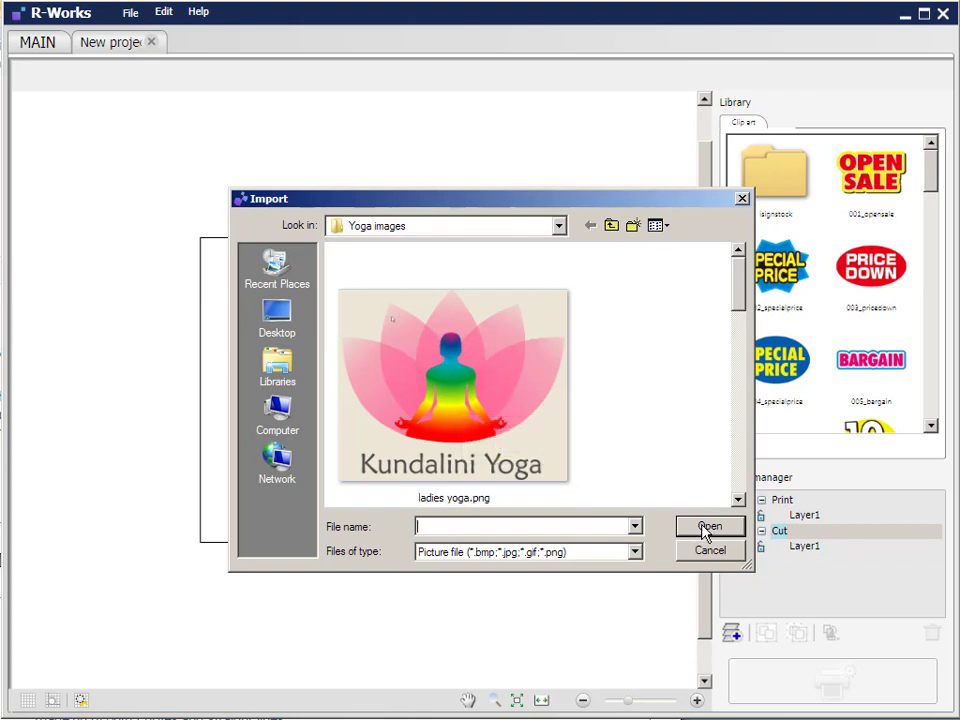
mouse_move(425, 388)
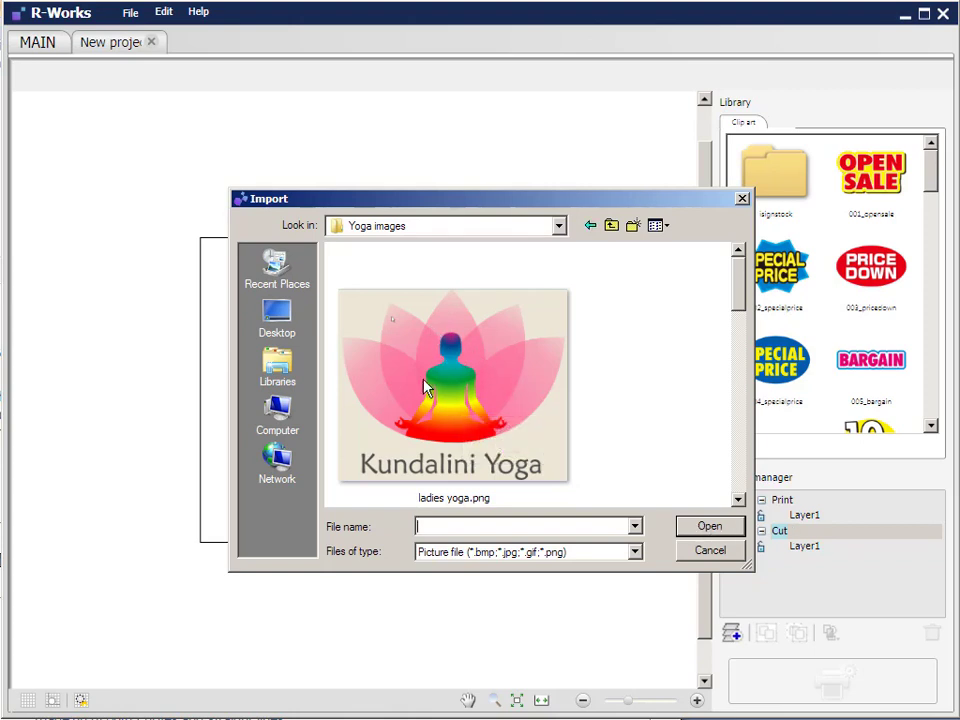
left_click(709, 526)
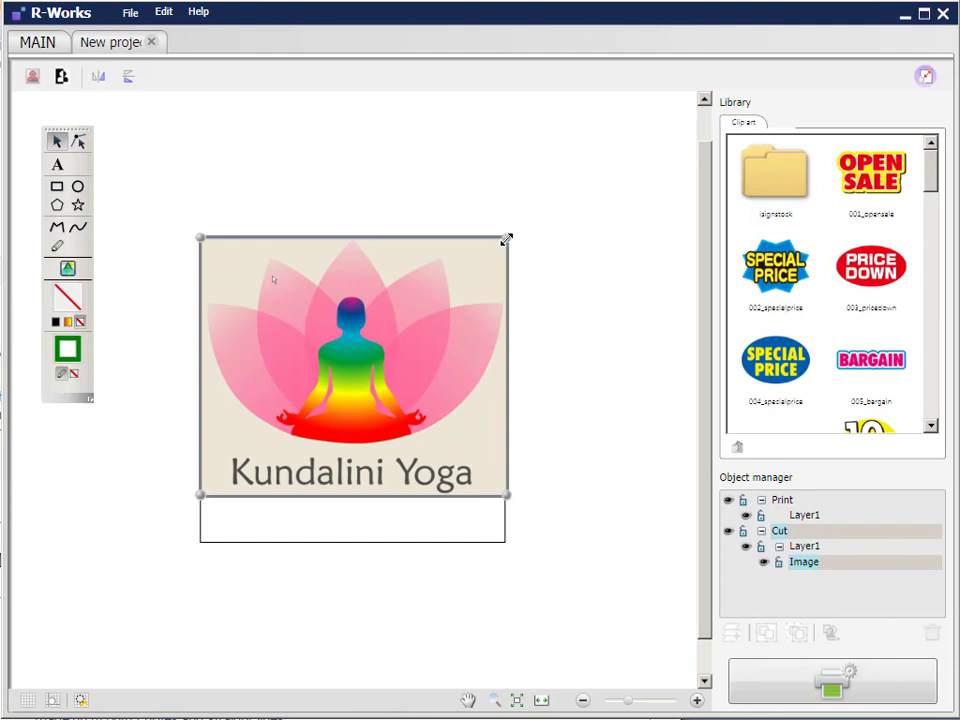
mouse_move(505, 238)
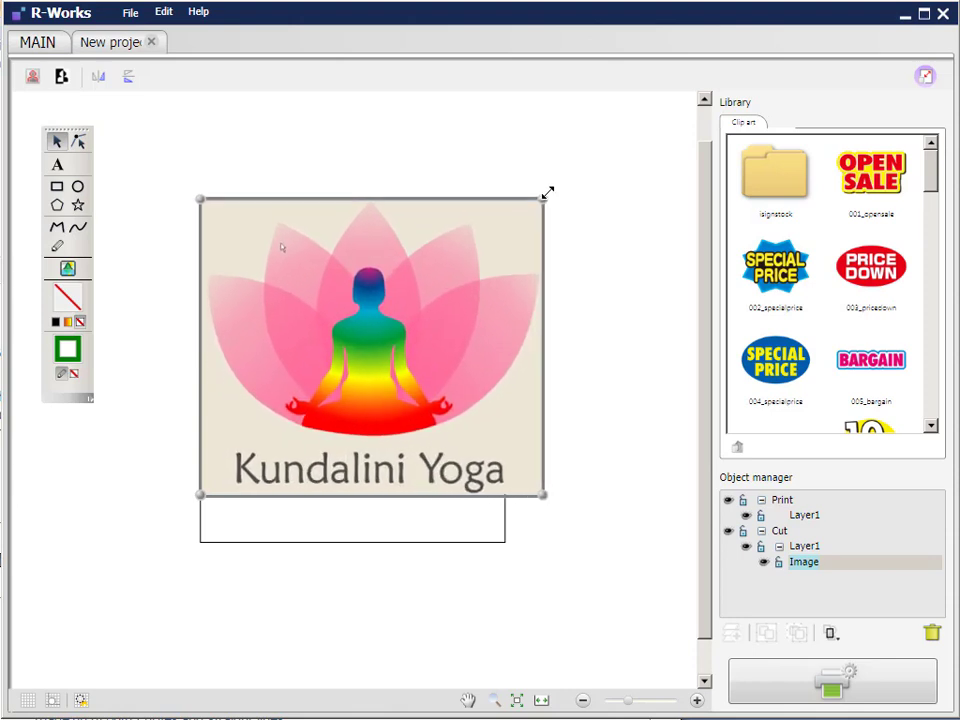
Shrink the Kundalini Yoga image by its corner handle so it fits inside the page.
left_click_drag(548, 192, 495, 248)
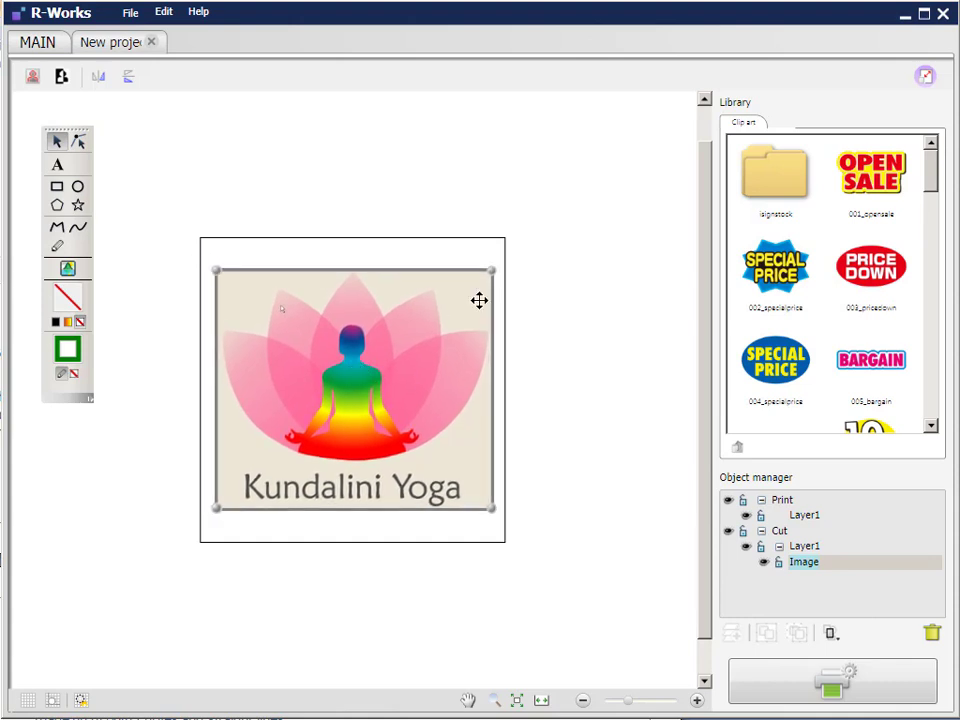
mouse_move(795, 460)
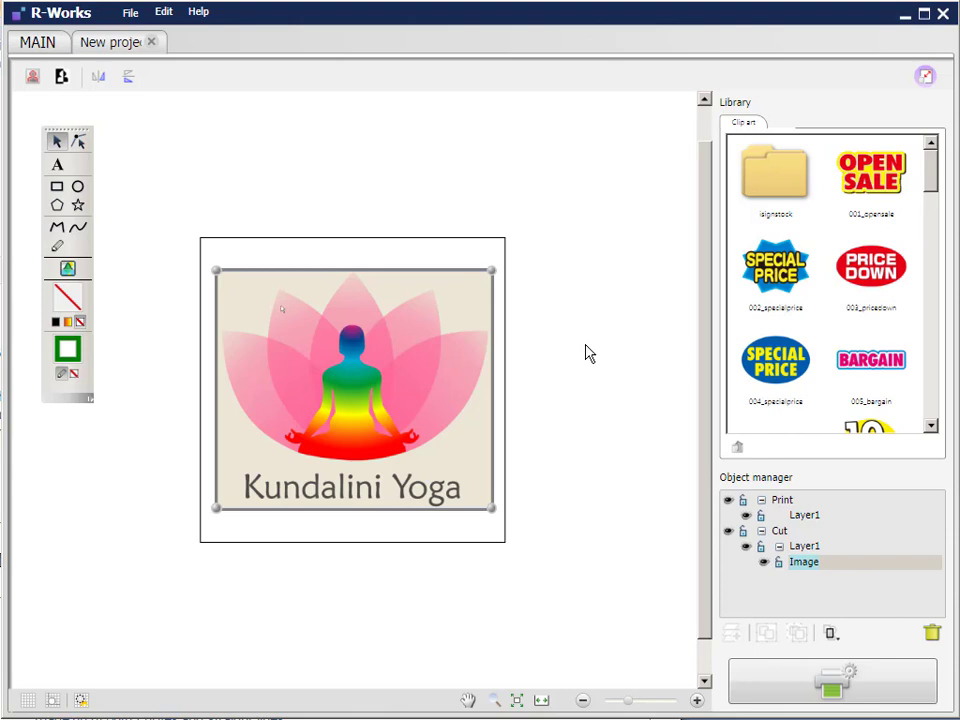
Move the Image item from Cut > Layer1 to Print > Layer1 in the Object manager.
left_click(803, 561)
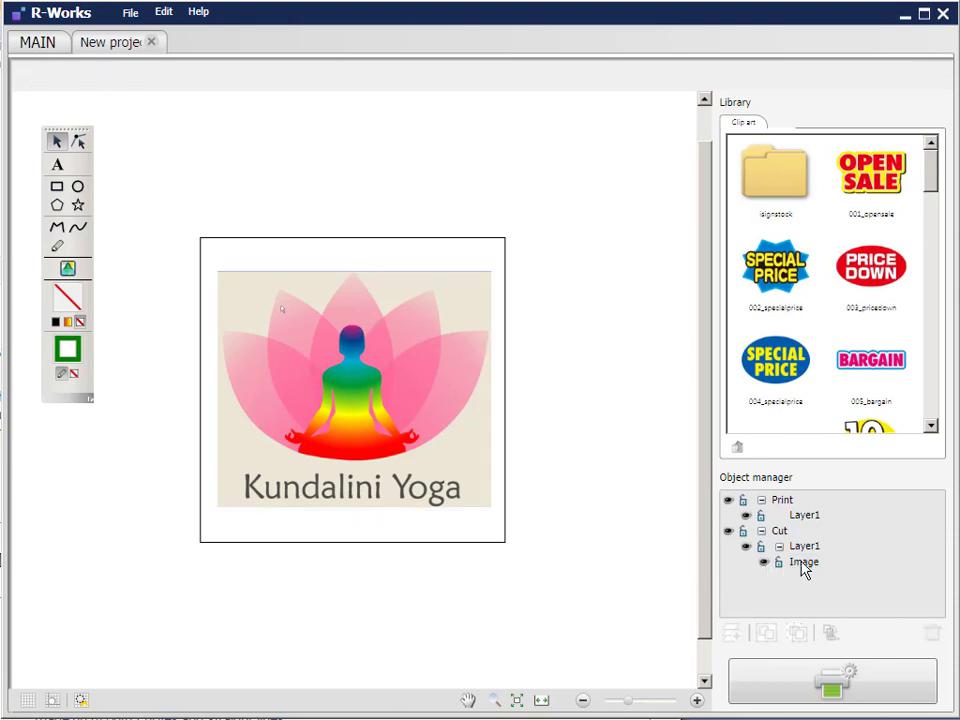
mouse_move(808, 572)
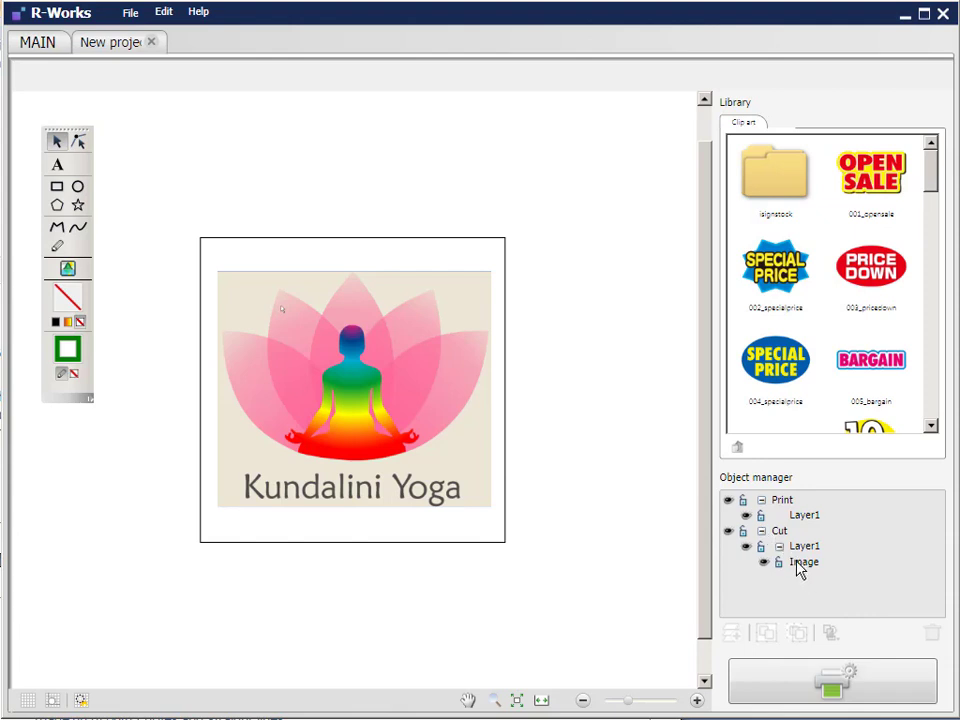
left_click(804, 561)
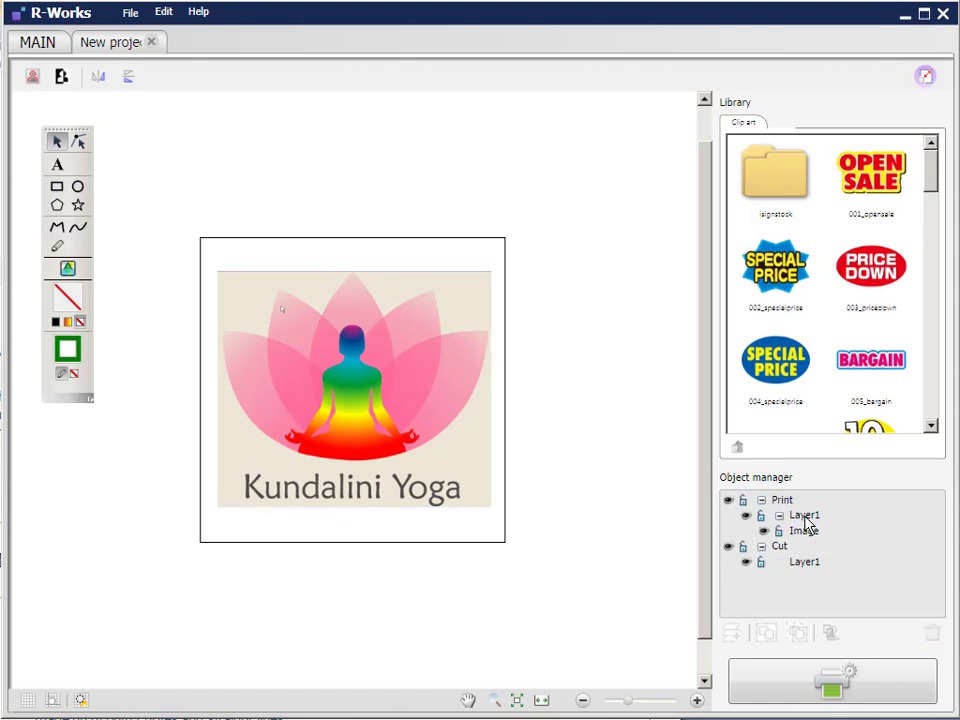
mouse_move(795, 510)
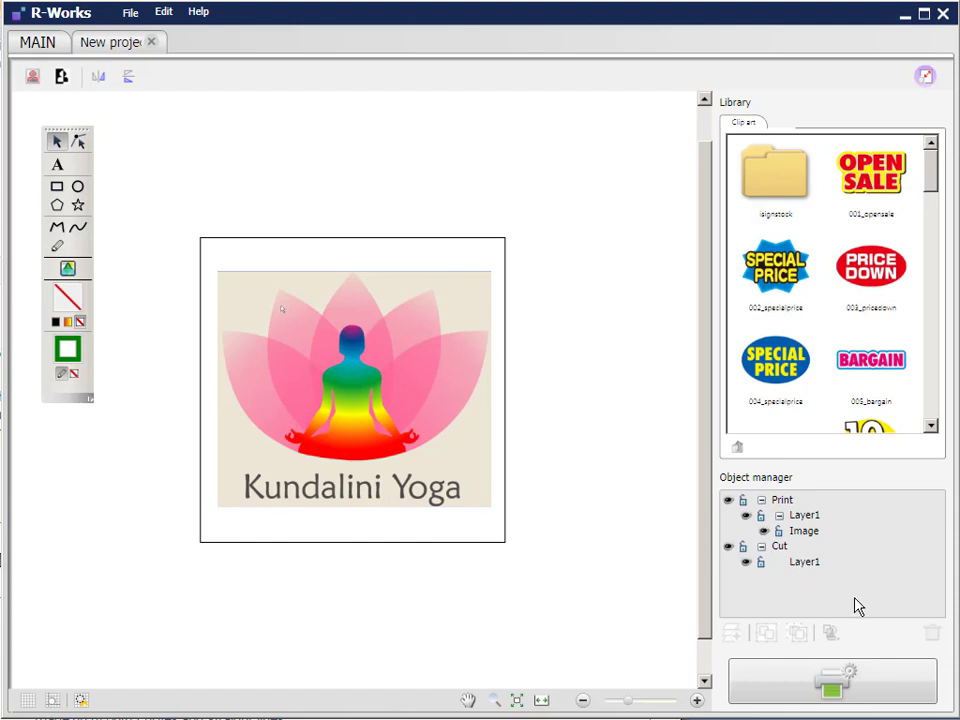
Draw a green rectangle around the yoga image on the Cut layer's Layer1.
left_click(804, 561)
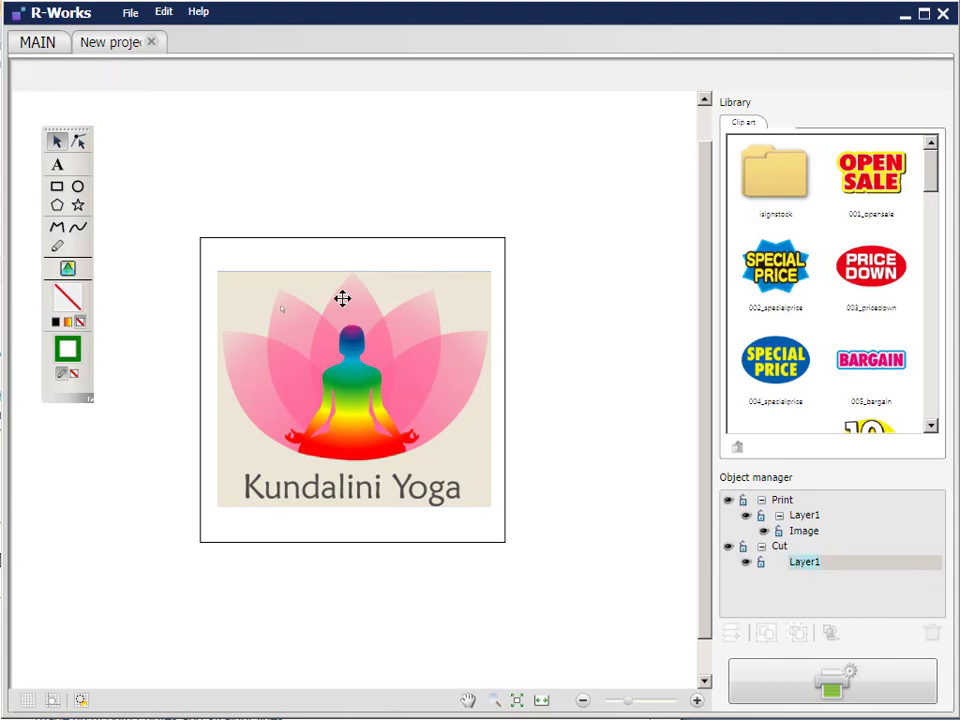
mouse_move(57, 189)
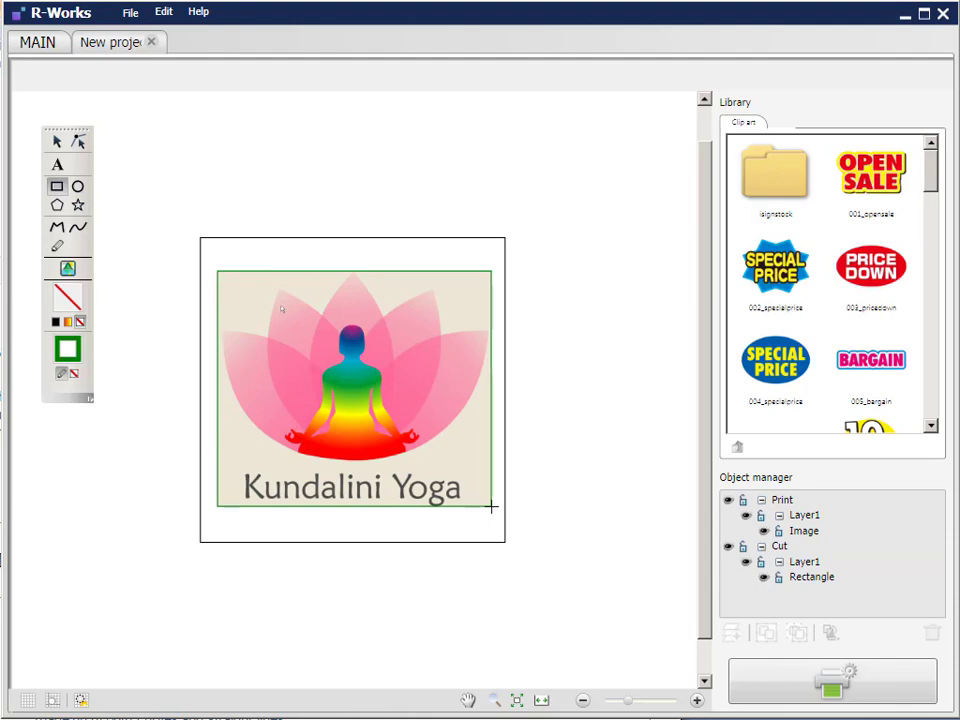
left_click(812, 577)
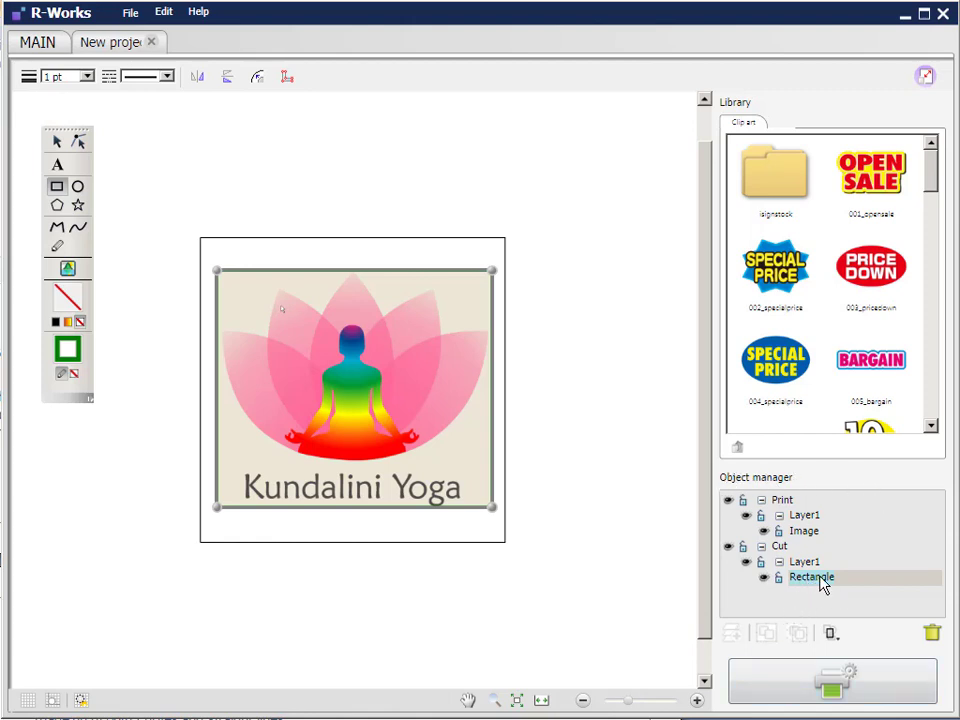
mouse_move(780, 553)
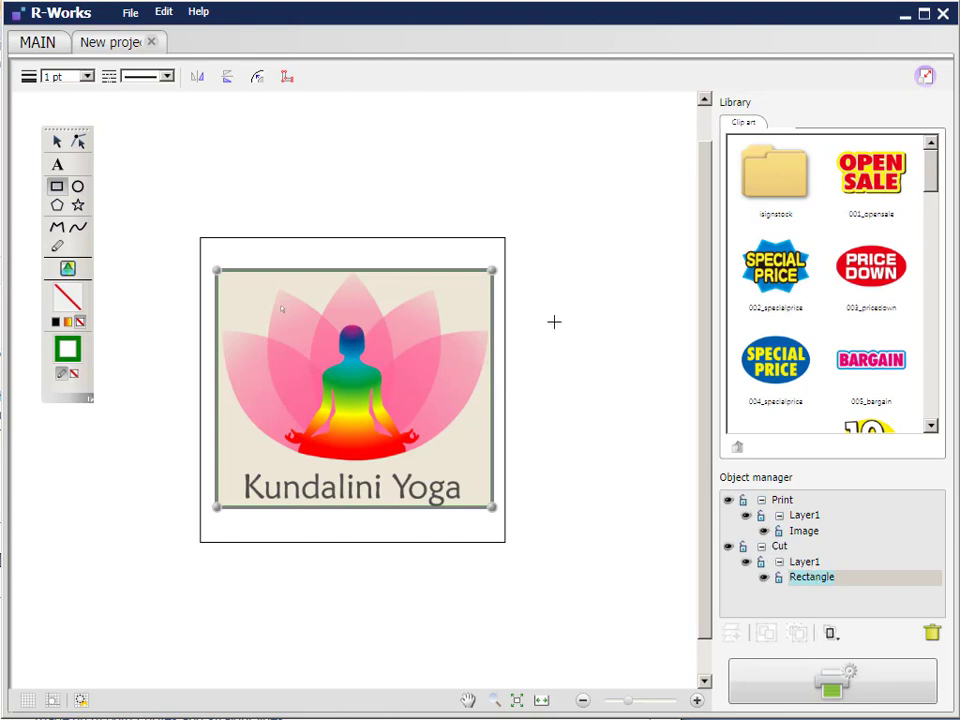
mouse_move(365, 122)
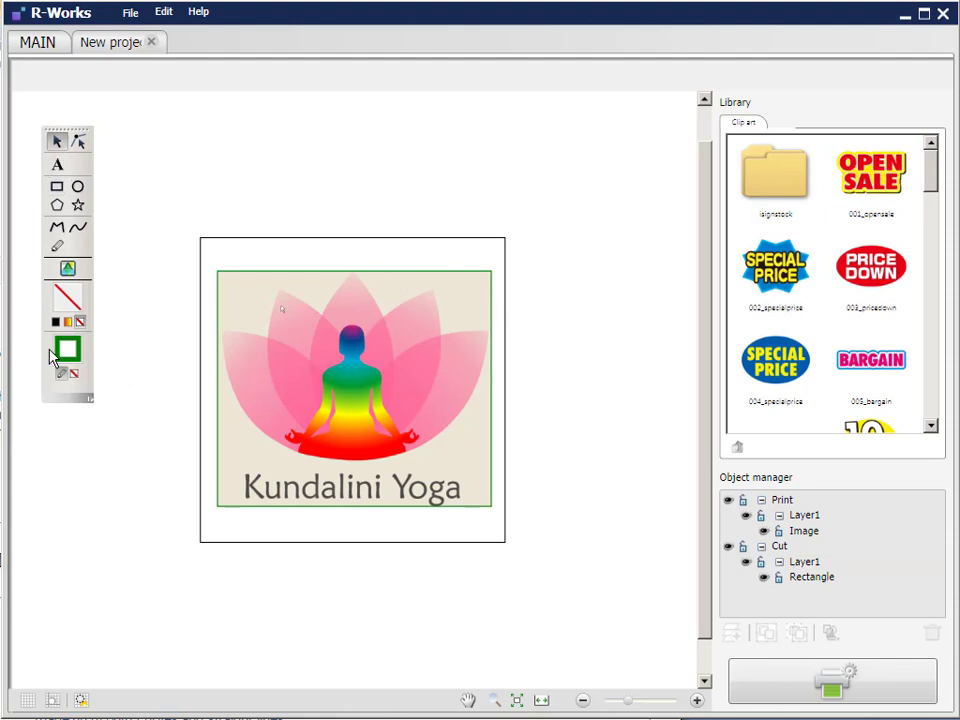
mouse_move(68, 349)
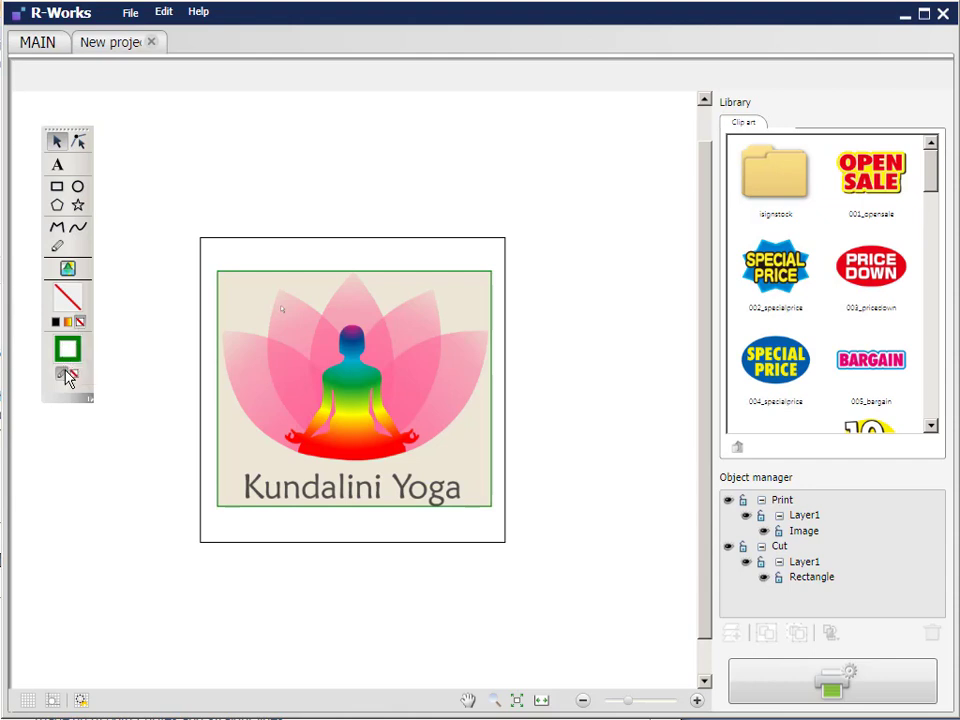
mouse_move(73, 375)
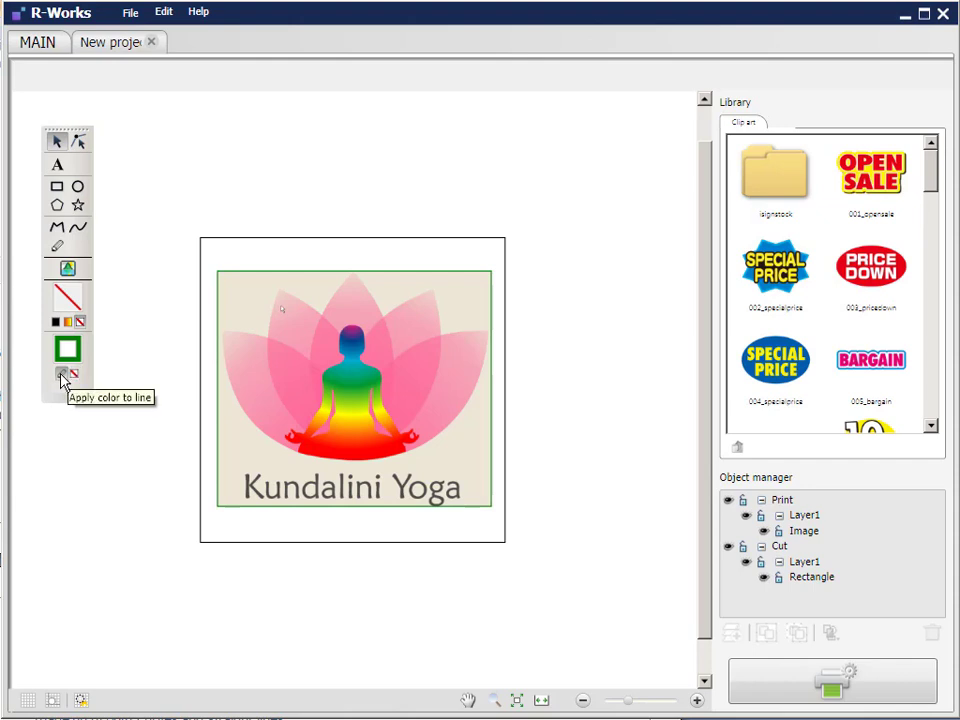
mouse_move(278, 277)
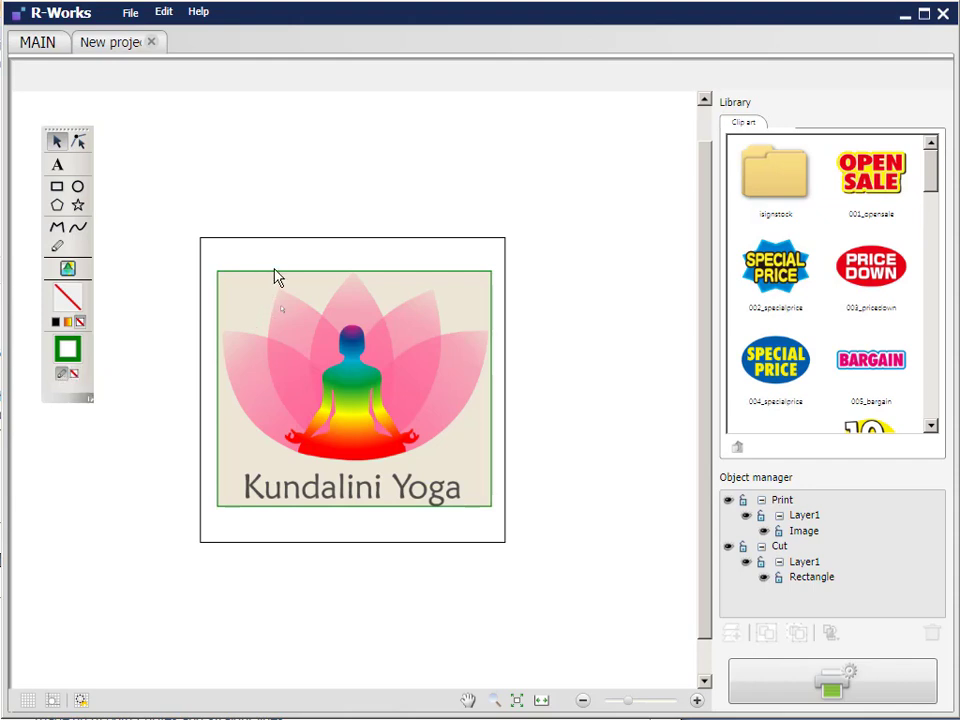
mouse_move(62, 317)
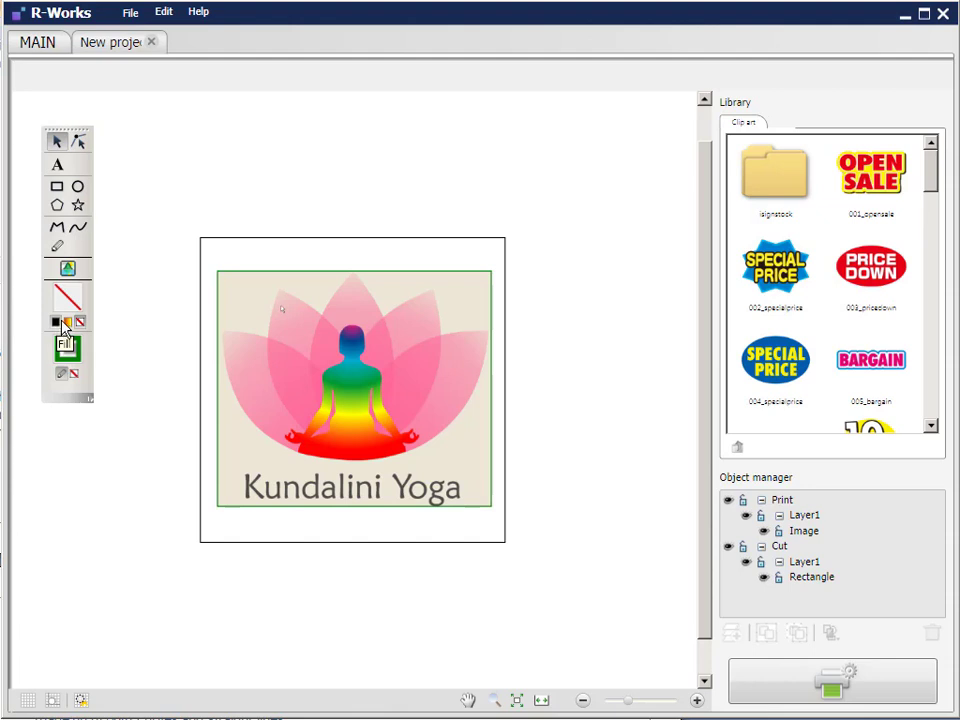
left_click(65, 345)
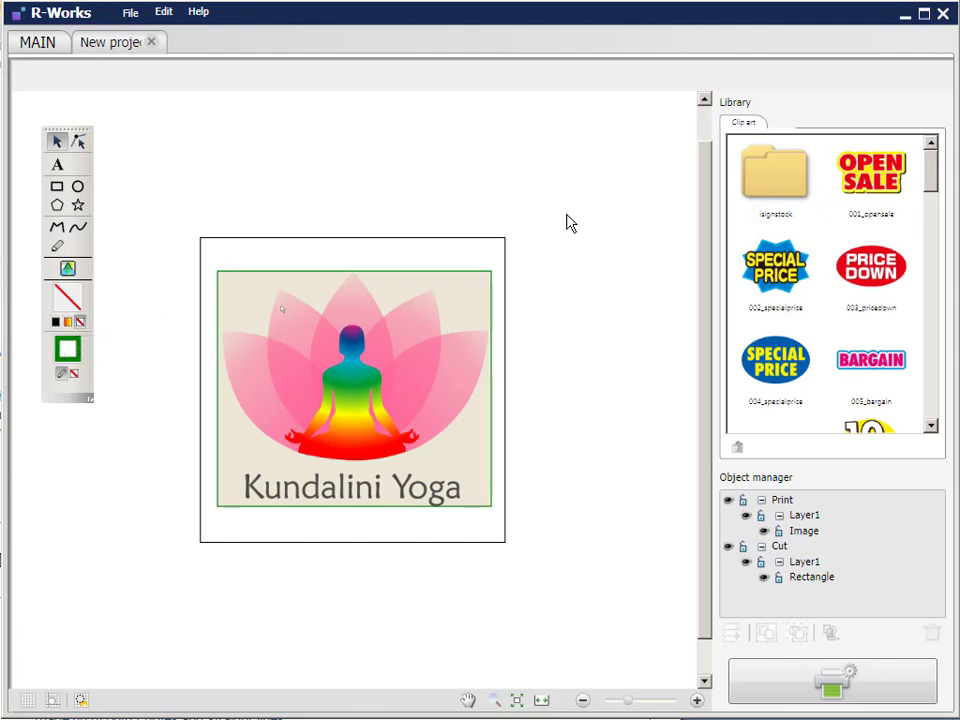
mouse_move(288, 275)
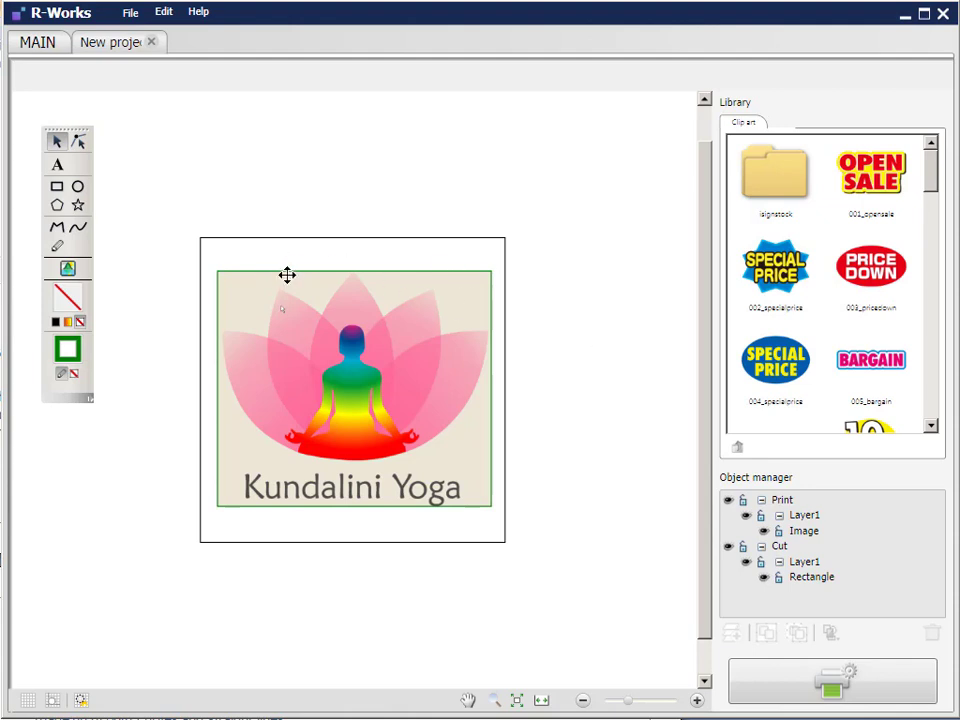
mouse_move(419, 357)
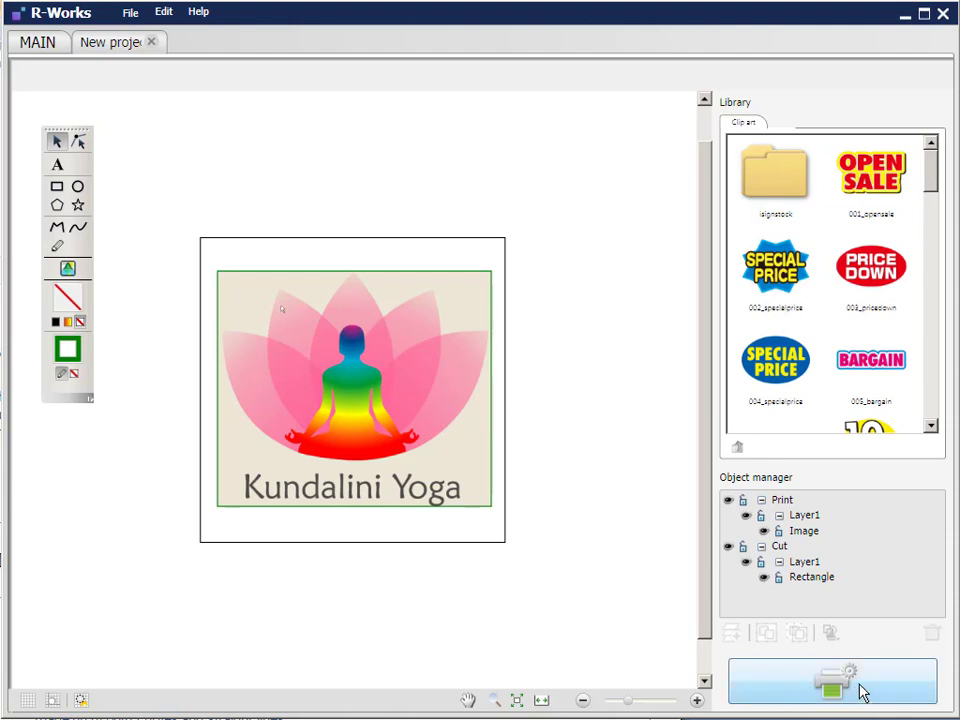
Bring up the BN-20 output setup previewing the yoga design.
left_click(833, 680)
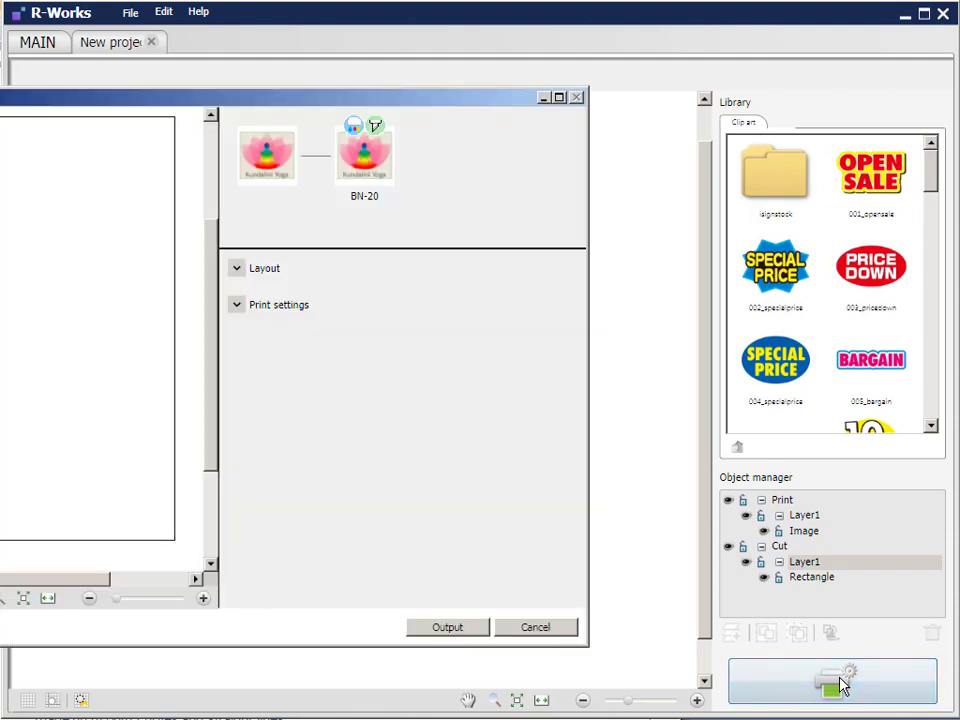
mouse_move(127, 104)
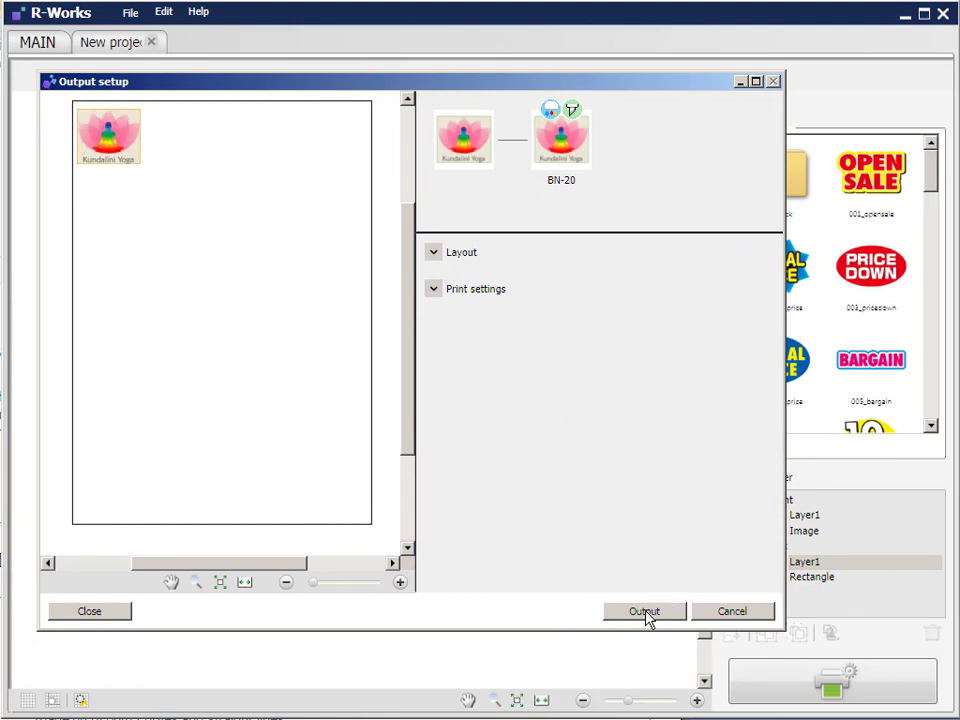
mouse_move(320, 583)
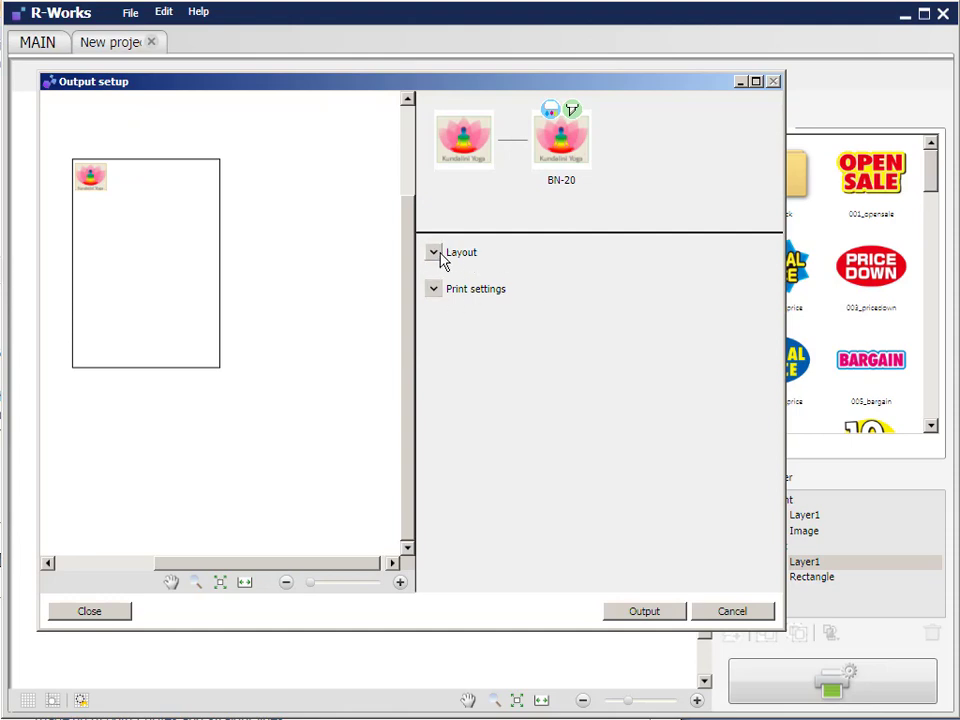
Set the output area width to 470 mm in the Layout settings.
left_click(433, 251)
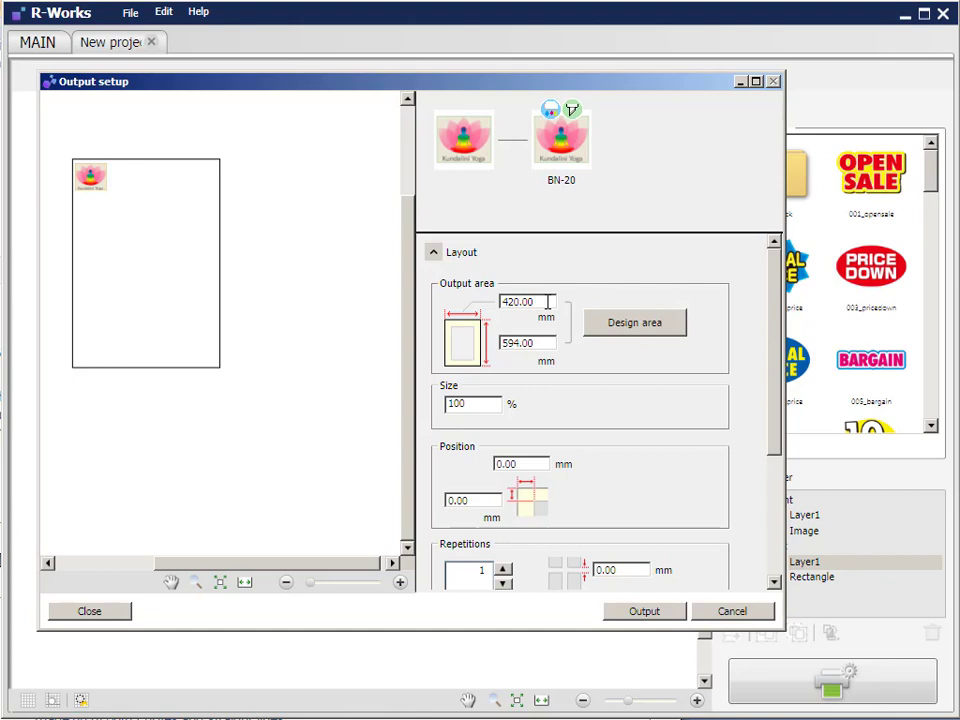
mouse_move(543, 305)
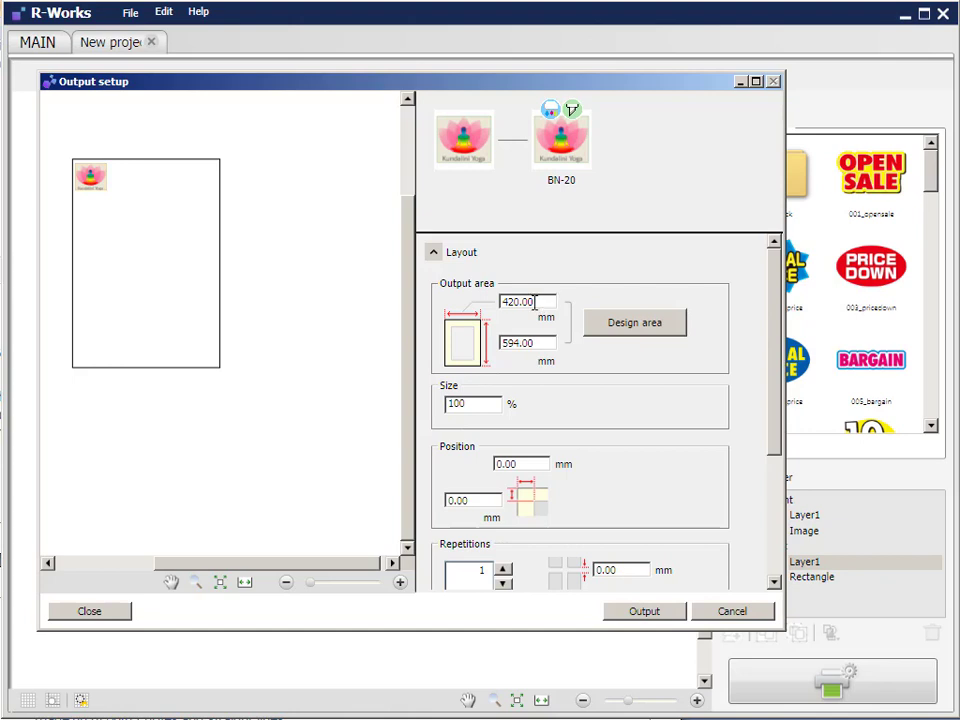
type("470")
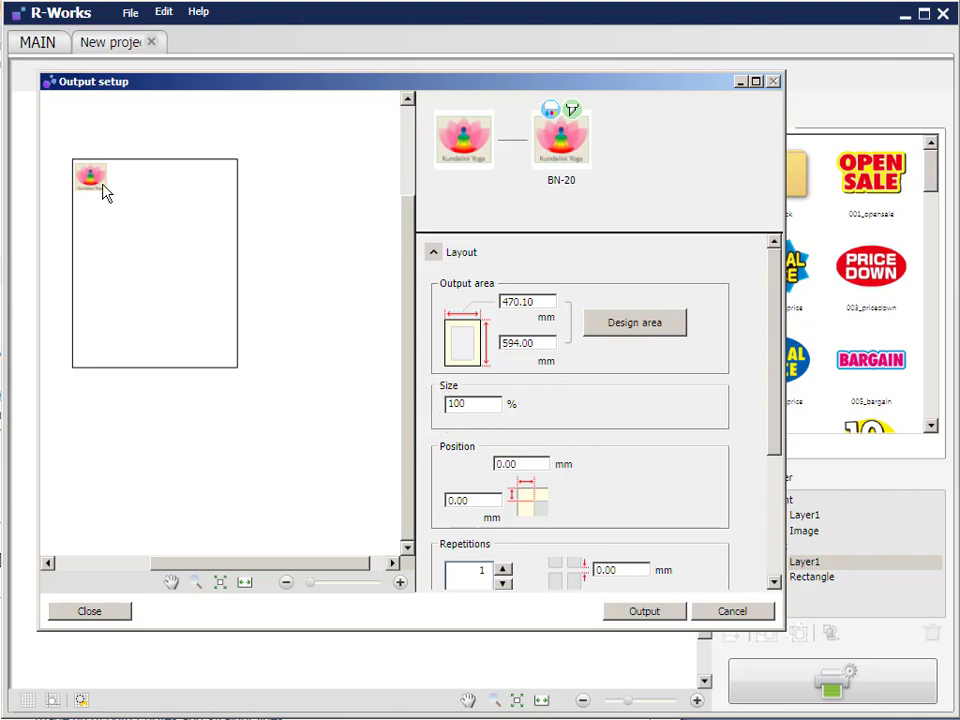
mouse_move(95, 193)
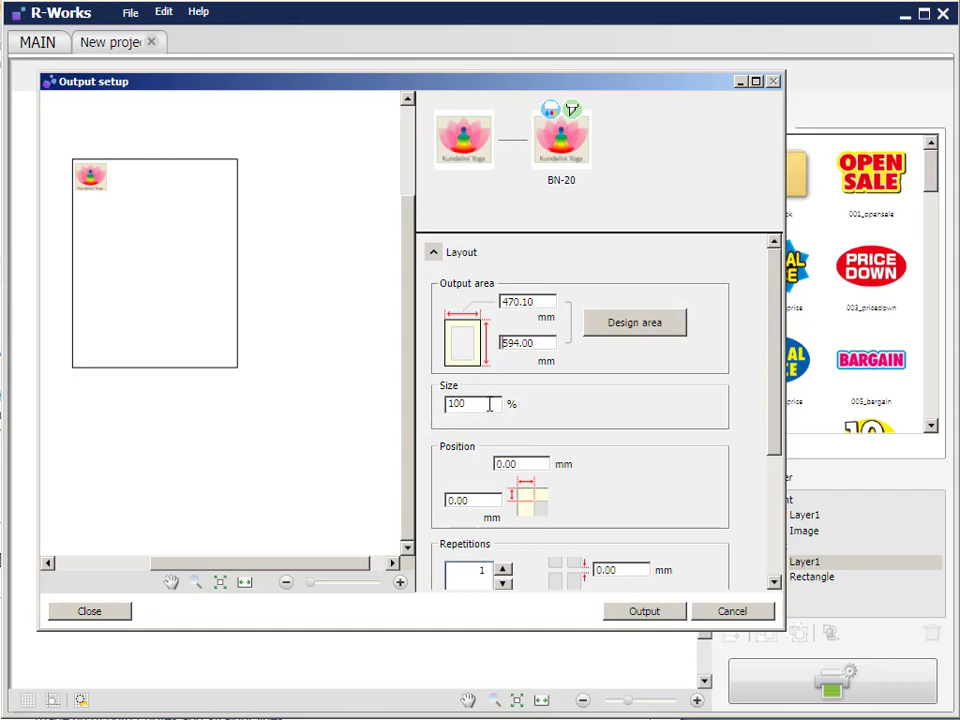
Set the image repetitions to 8 with 10 mm spacing.
scroll("down", 3)
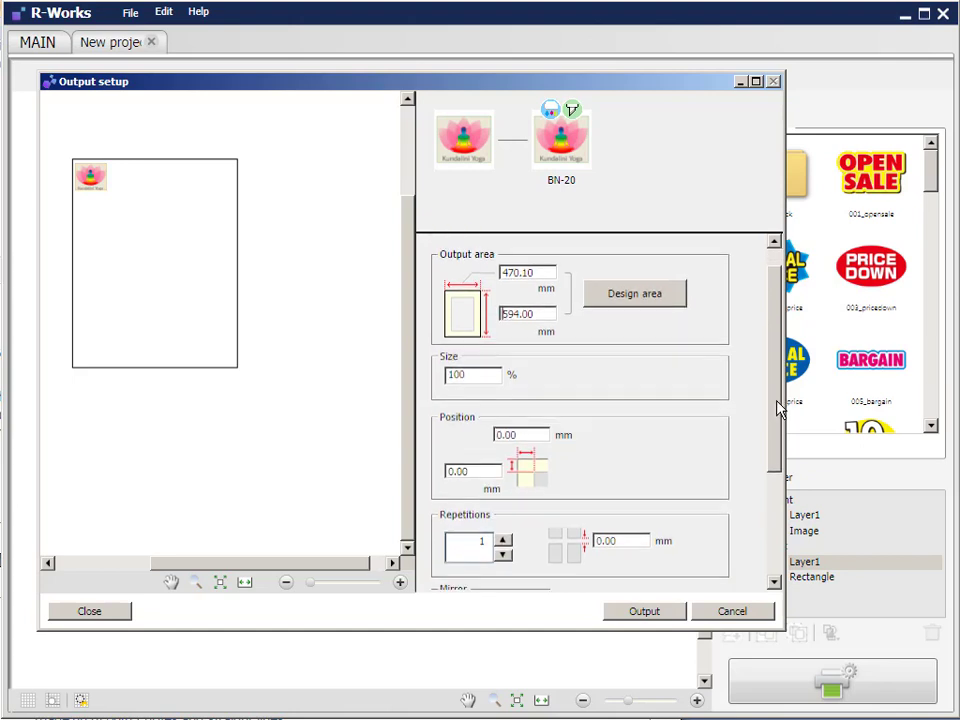
scroll("down", 3)
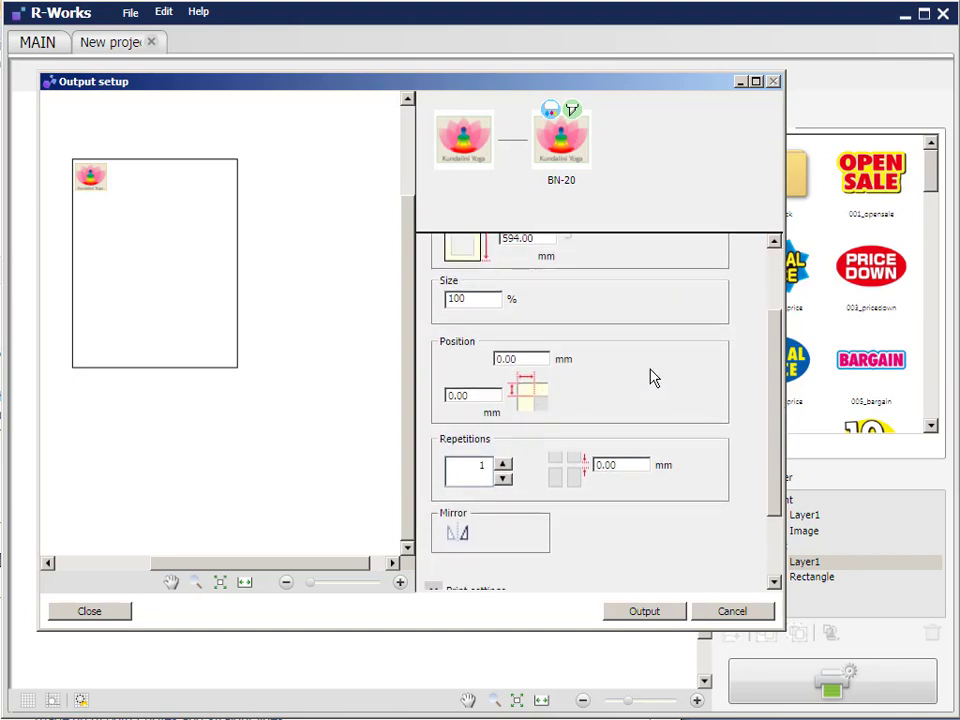
mouse_move(625, 408)
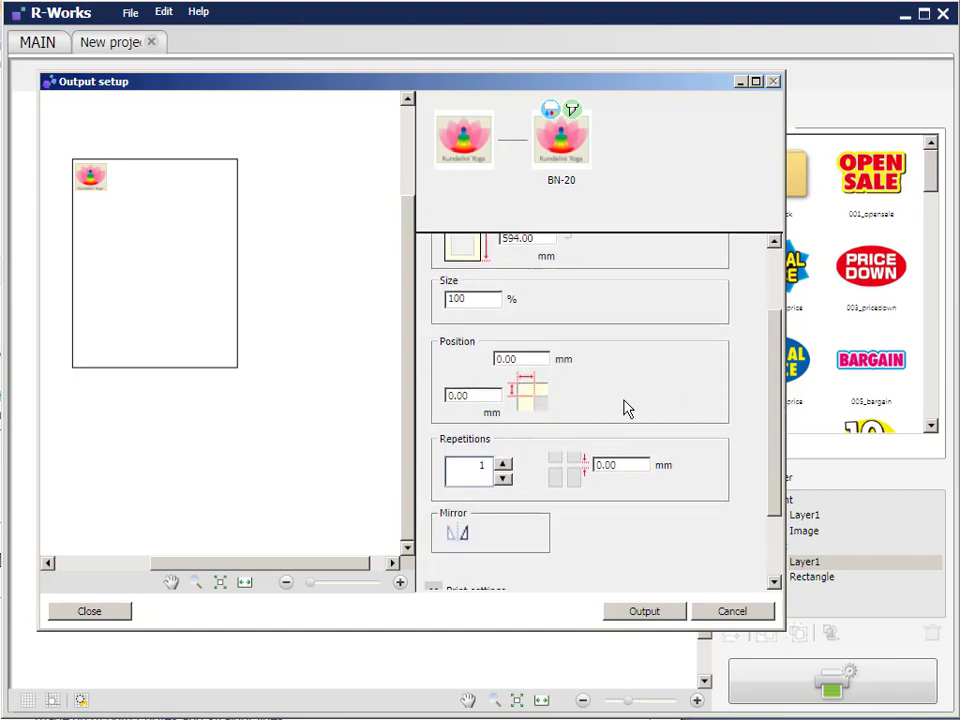
mouse_move(603, 334)
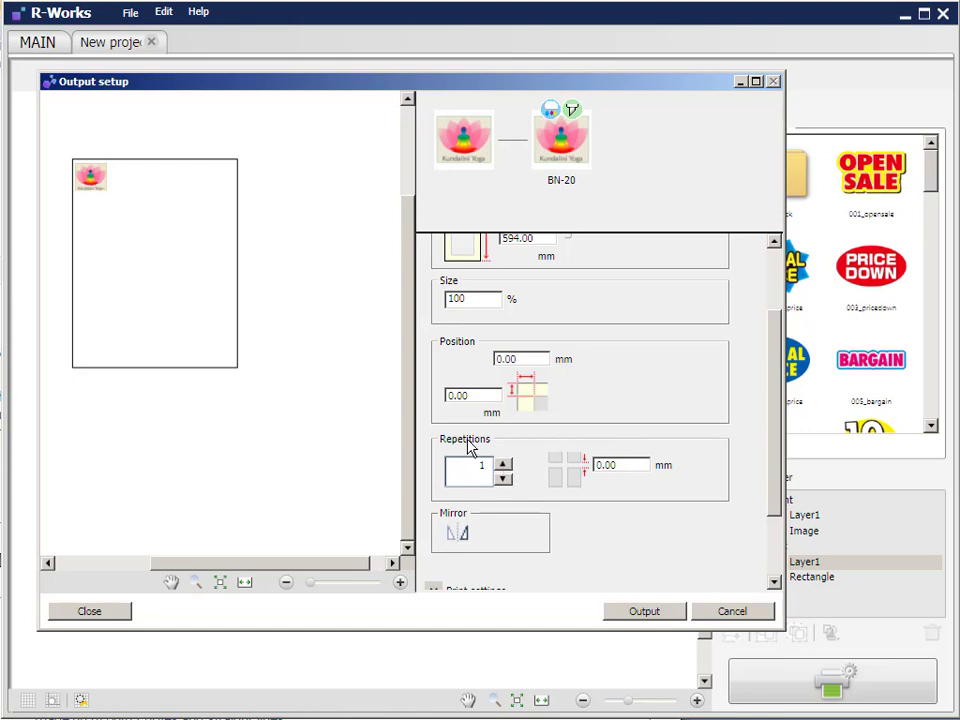
left_click(503, 461)
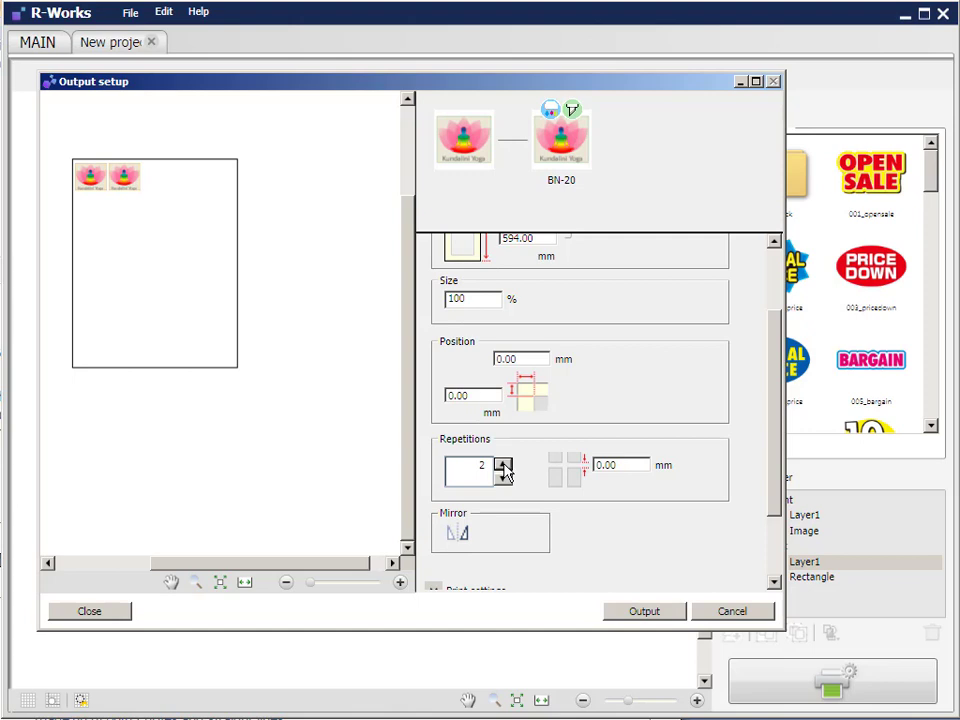
left_click(503, 461)
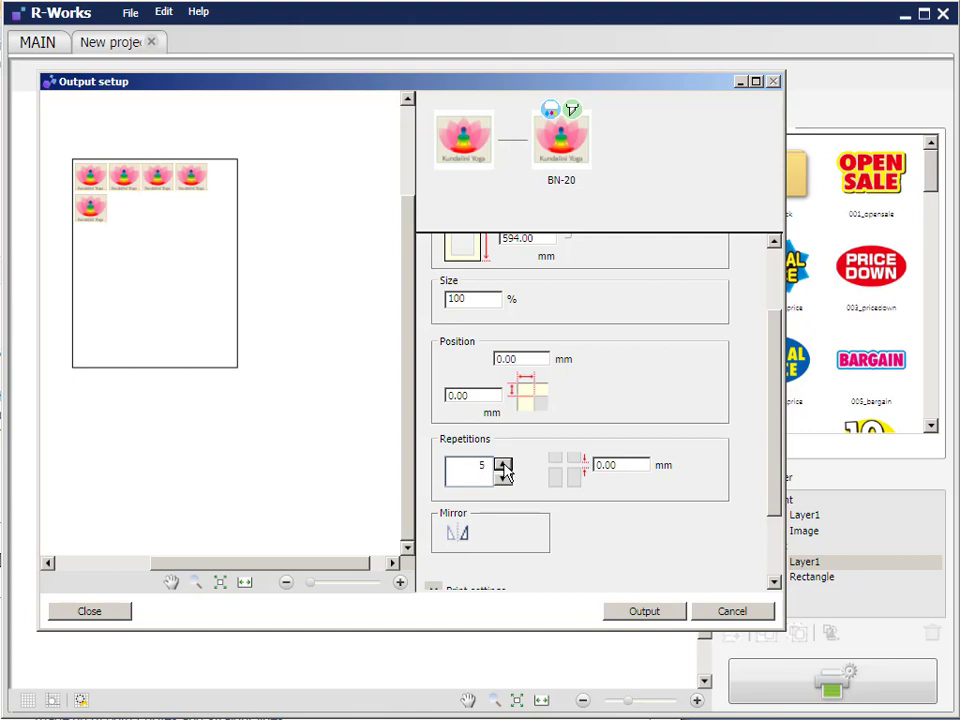
left_click(503, 466)
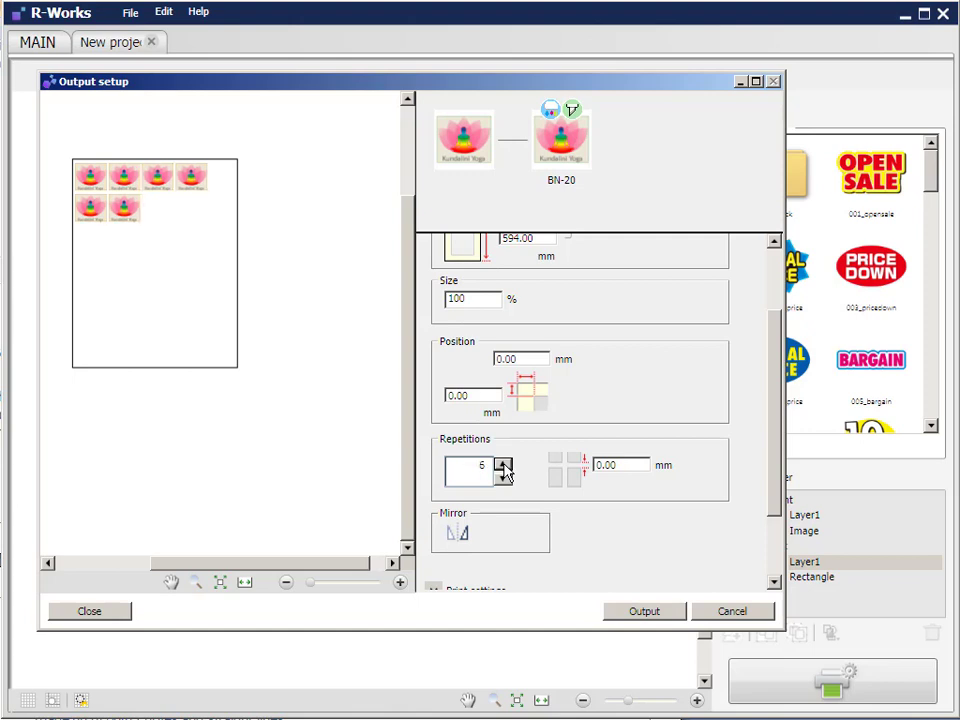
left_click(503, 467)
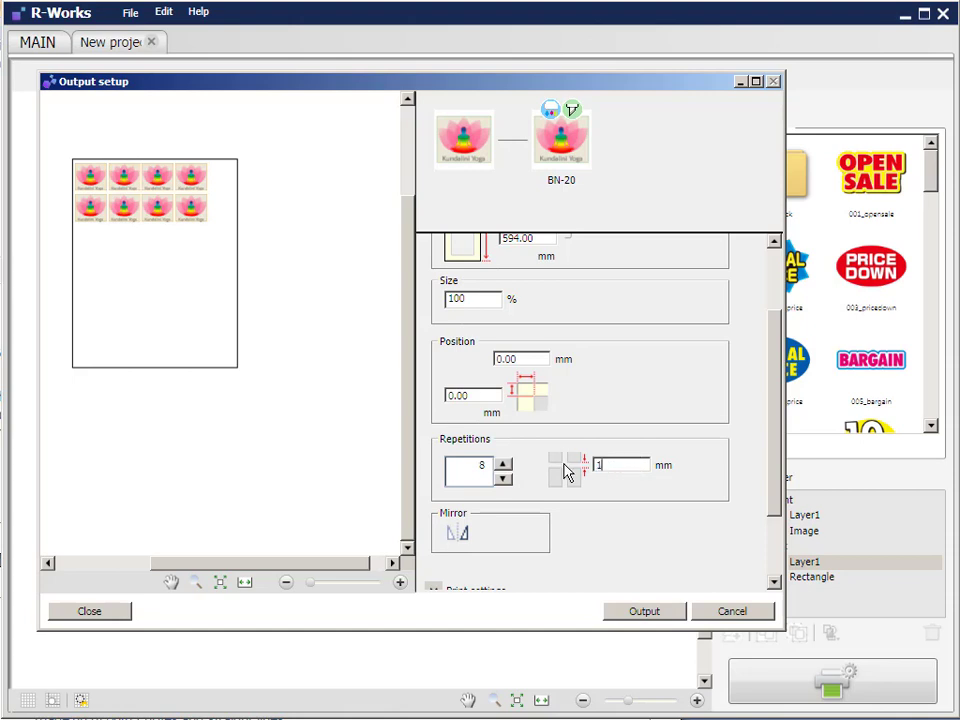
type("10")
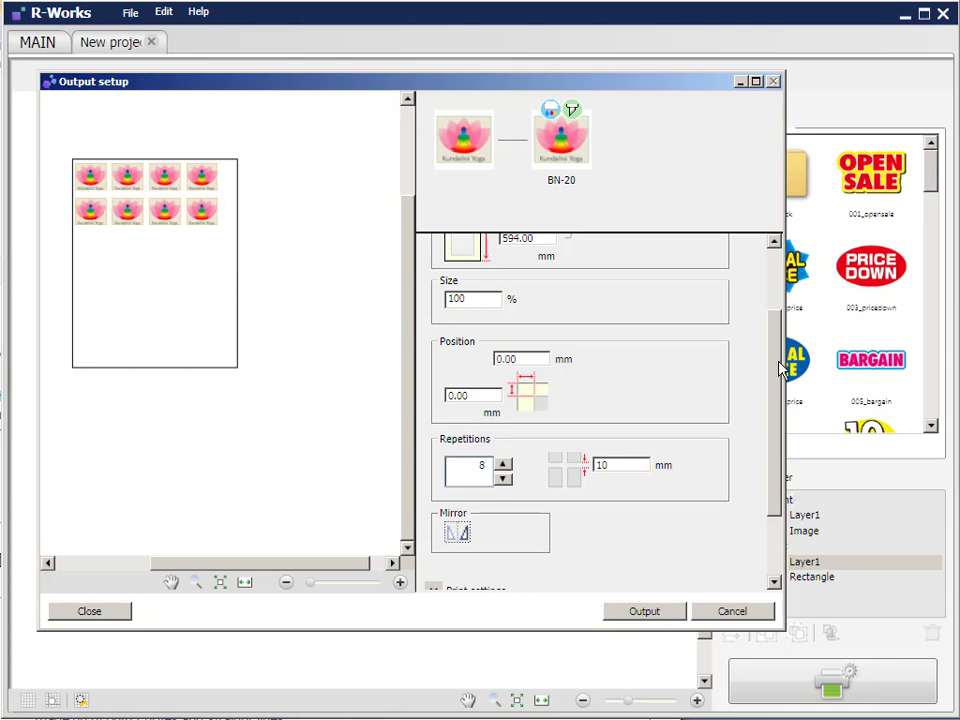
scroll("down", 3)
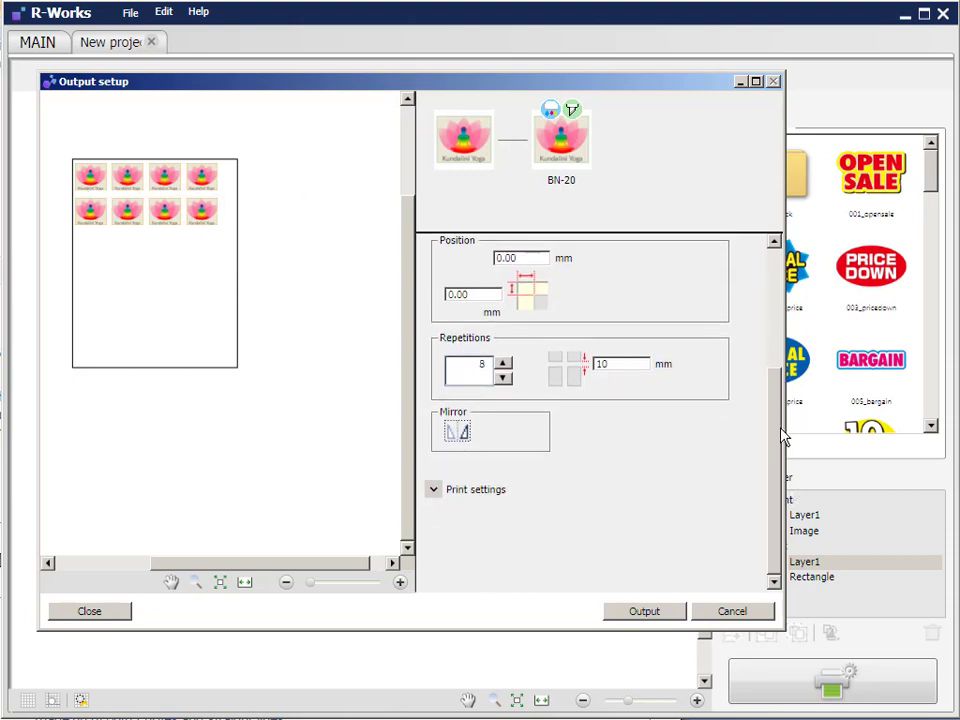
Set the media type to Generic Heat Transfer and review the print modes, with CMYK current.
left_click(433, 252)
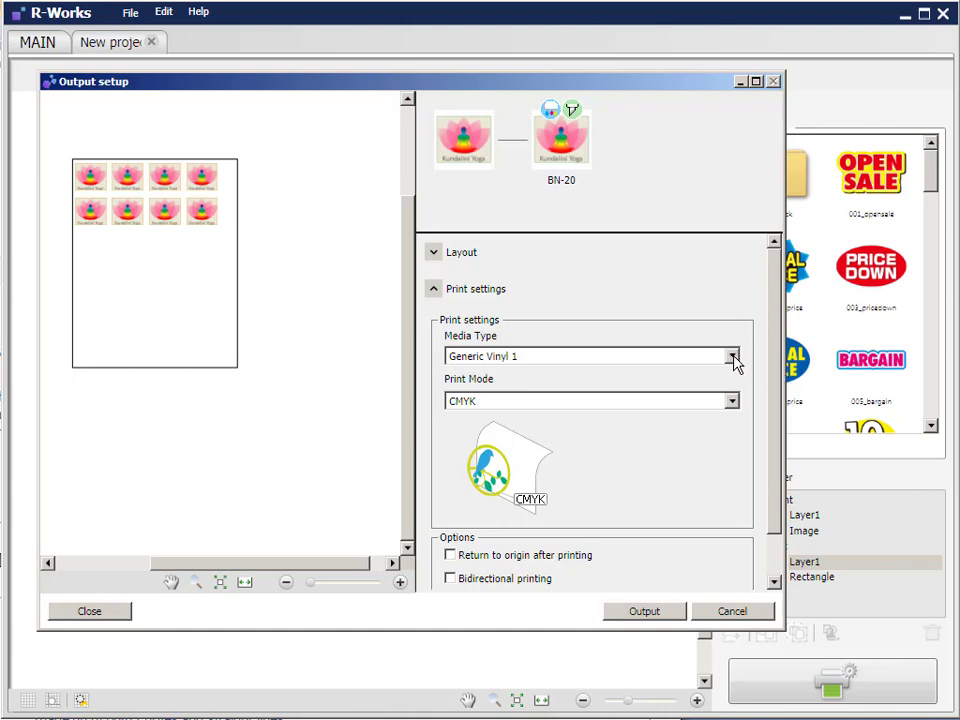
left_click(732, 356)
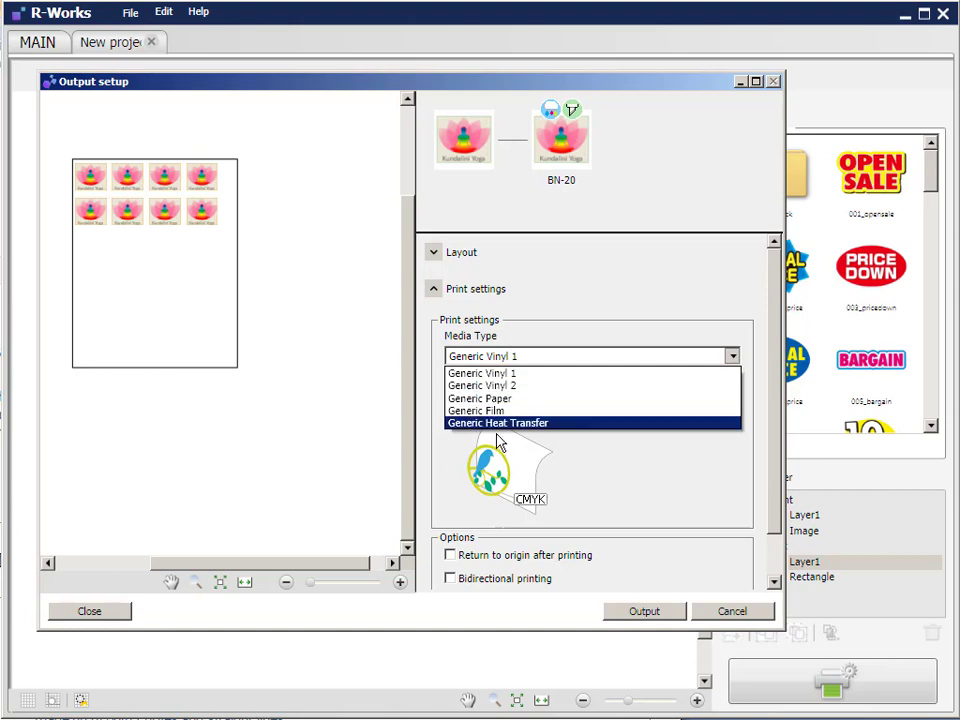
mouse_move(478, 430)
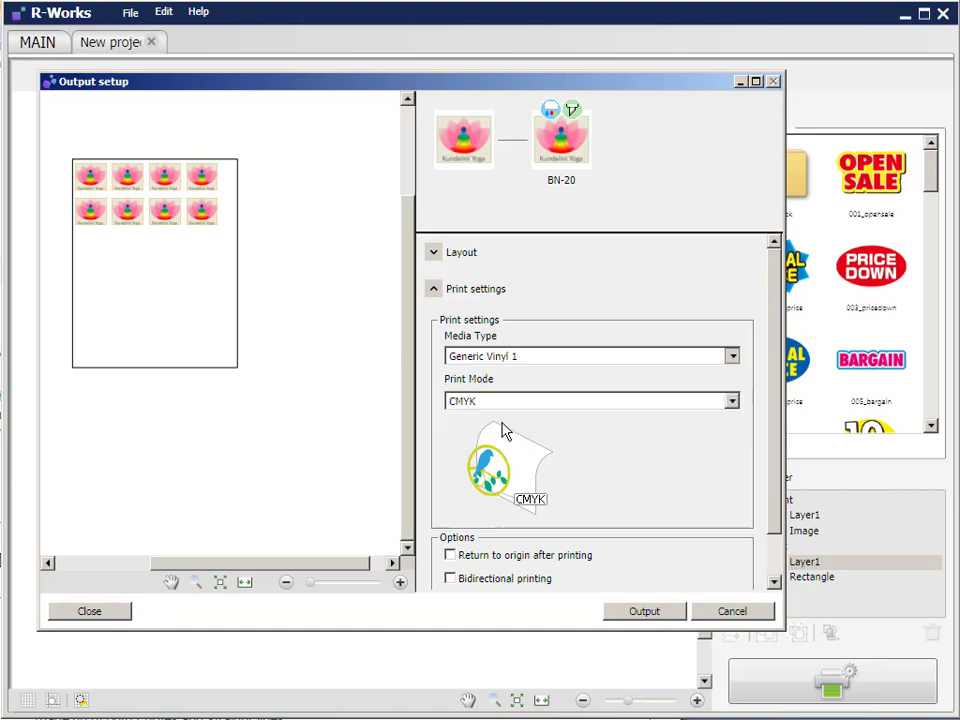
left_click(590, 356)
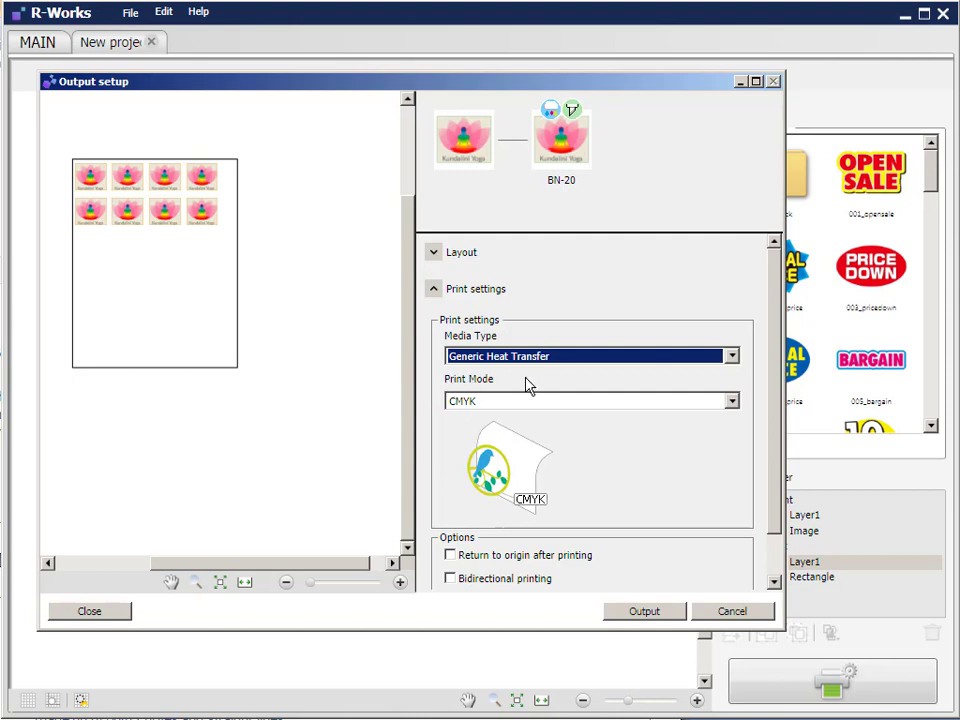
mouse_move(454, 410)
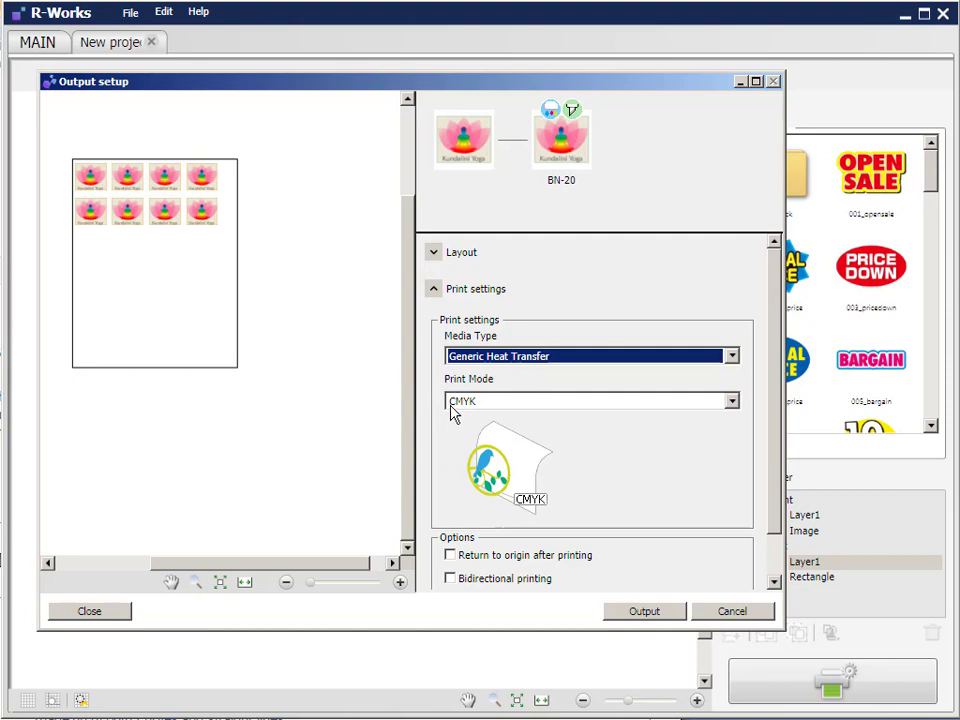
mouse_move(470, 415)
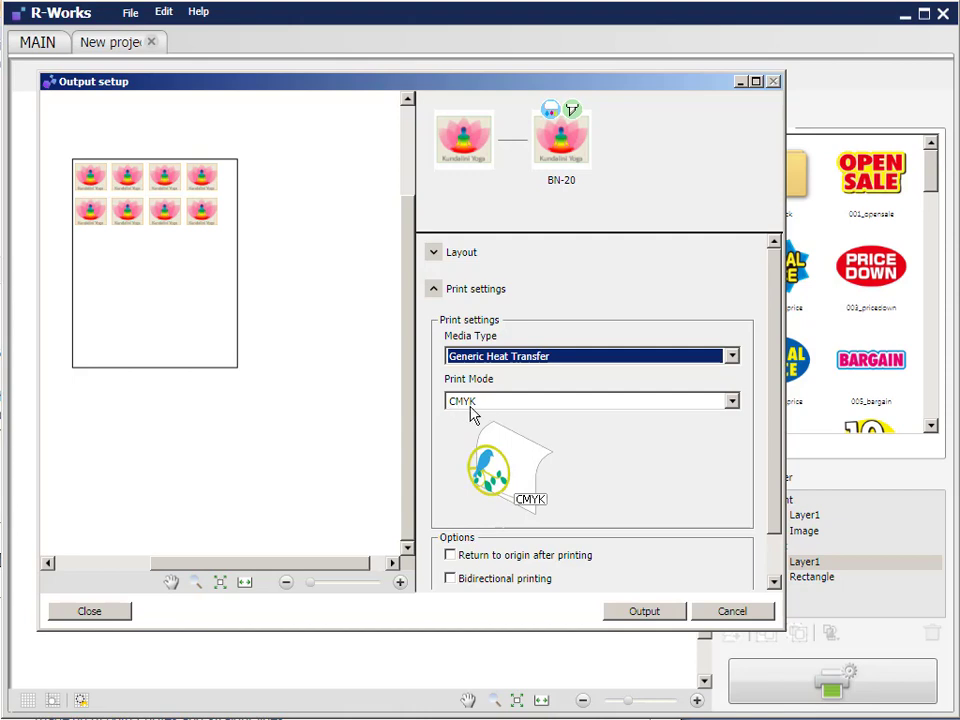
mouse_move(470, 413)
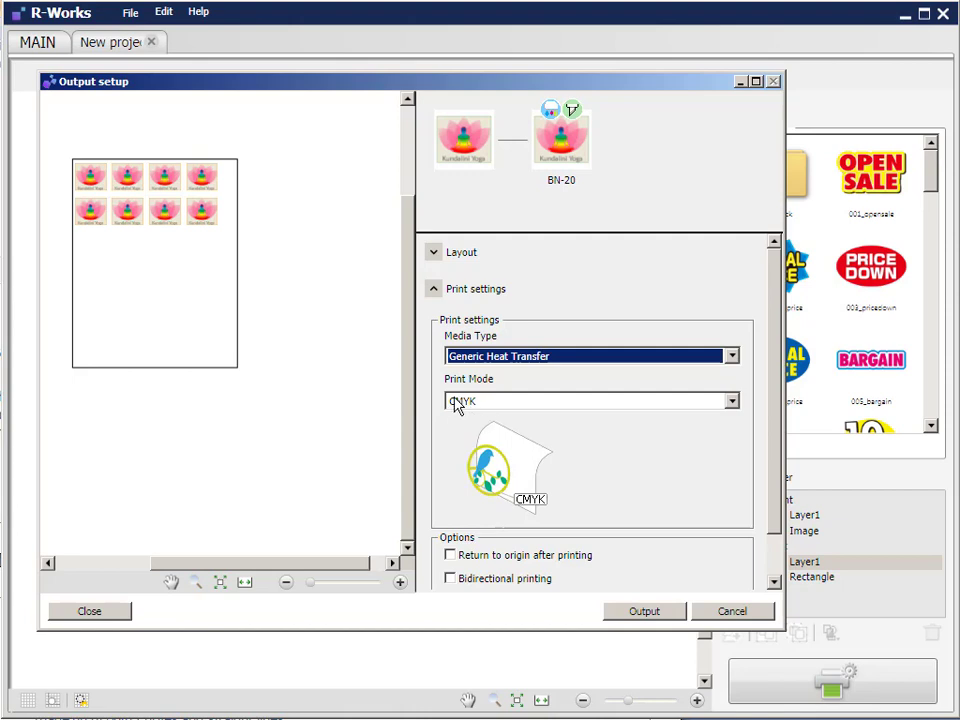
mouse_move(455, 415)
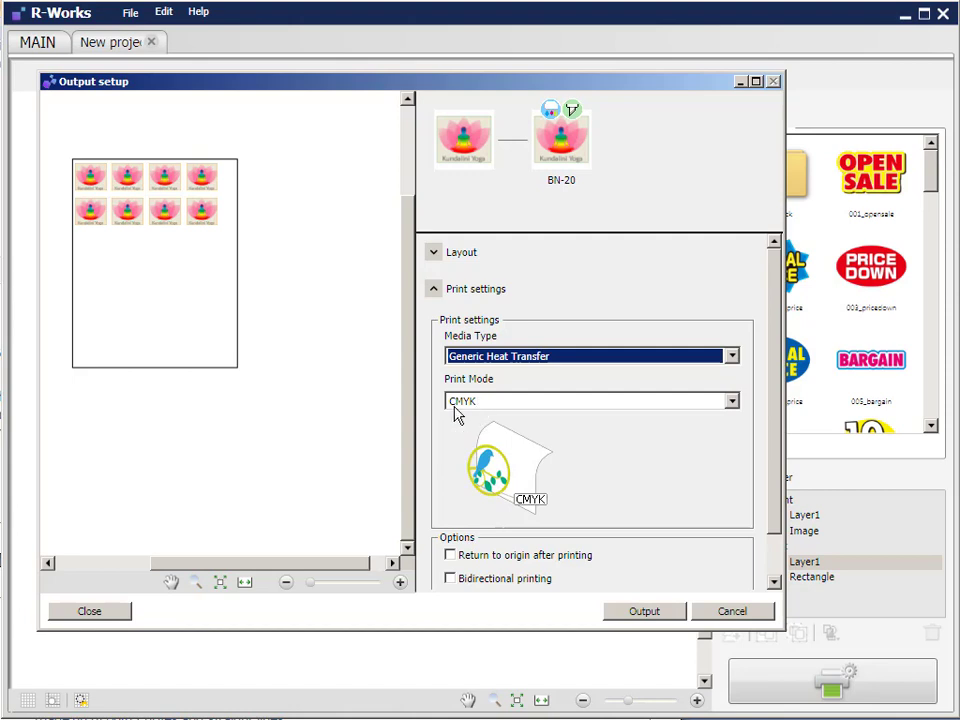
mouse_move(740, 412)
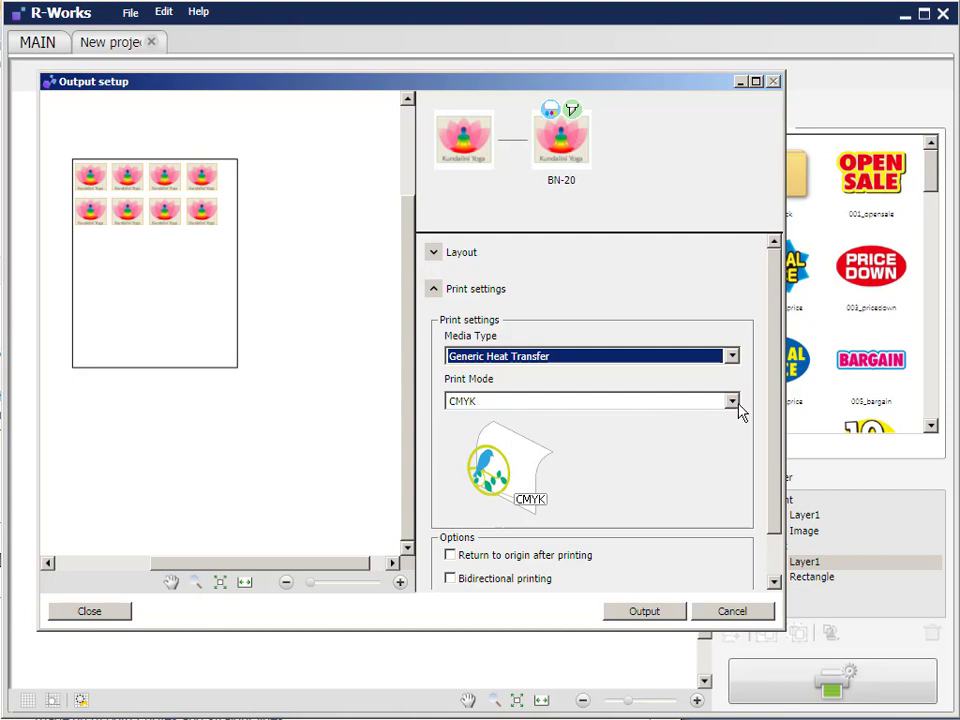
left_click(731, 401)
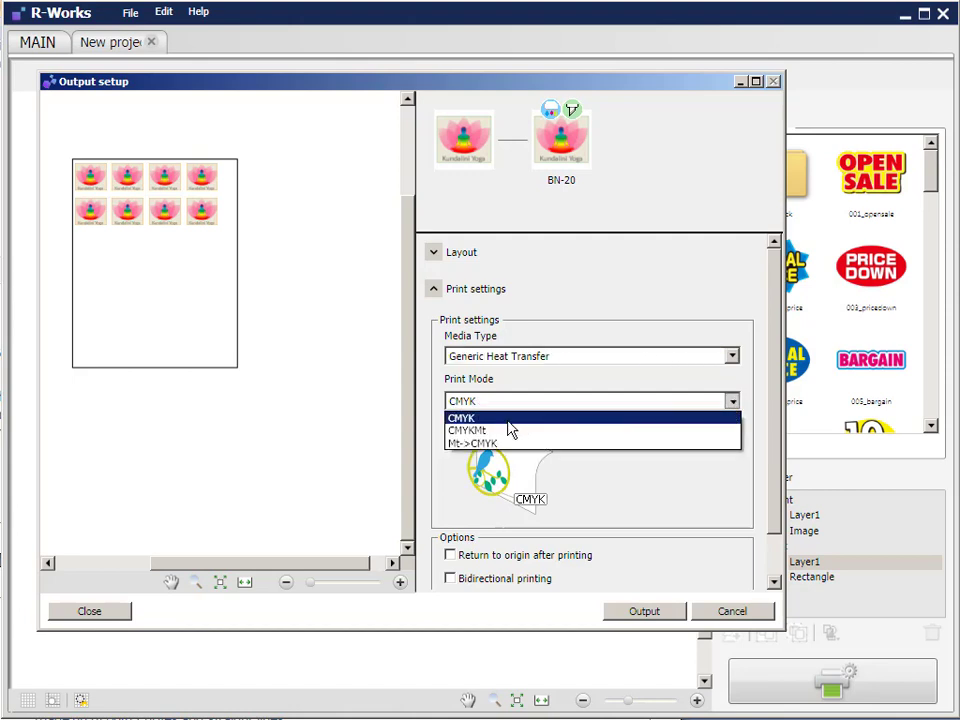
mouse_move(490, 430)
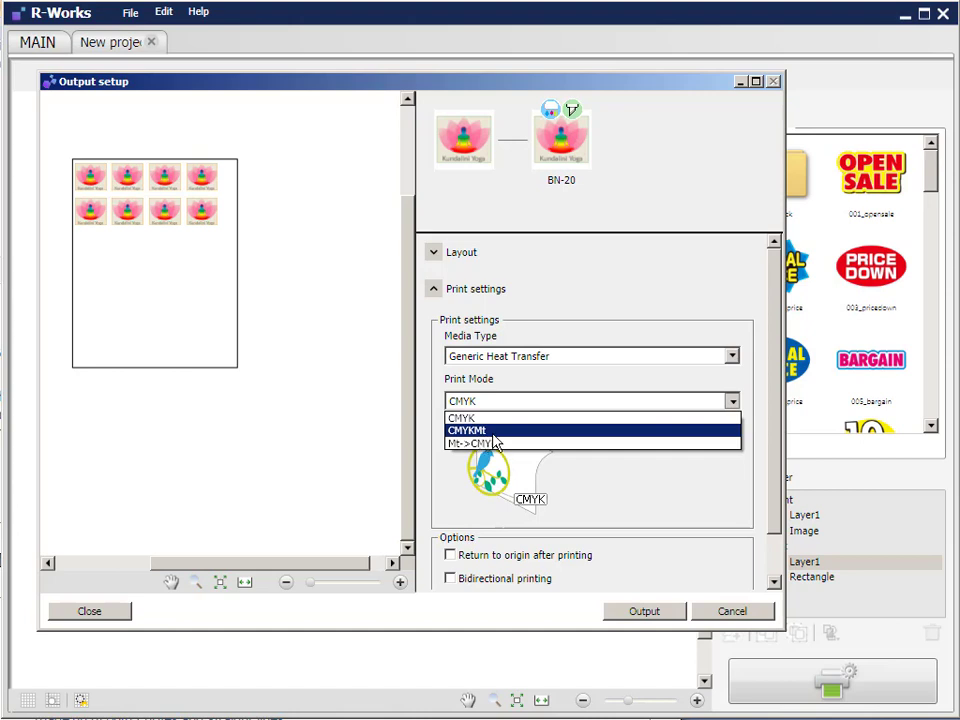
mouse_move(493, 437)
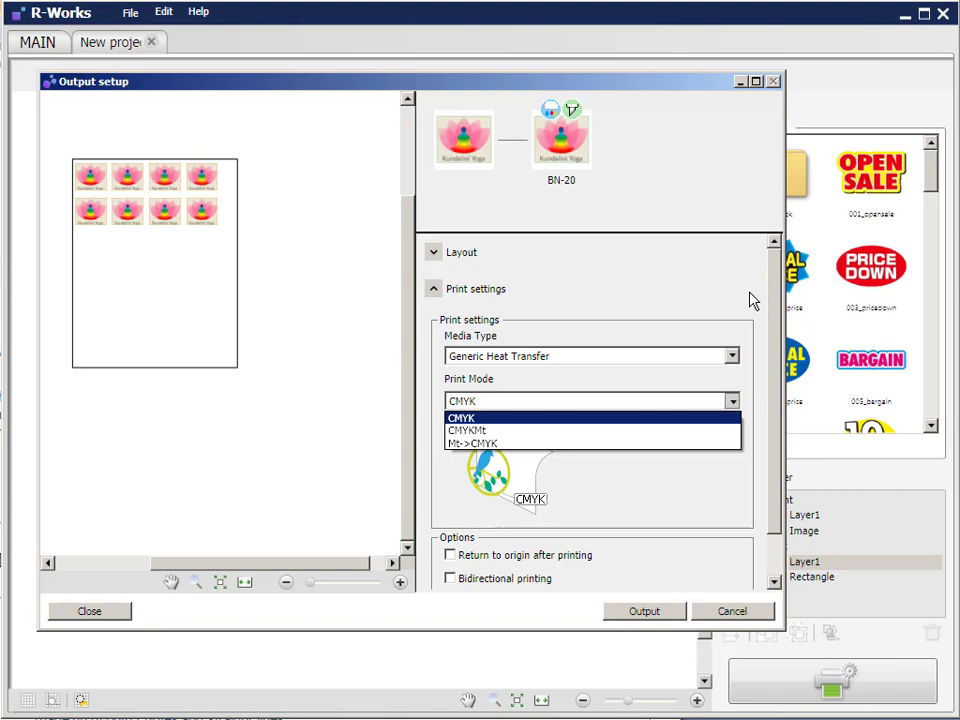
Keep CMYK as the print mode, with return-to-origin and bidirectional printing off and 0-minute dry time.
left_click(461, 417)
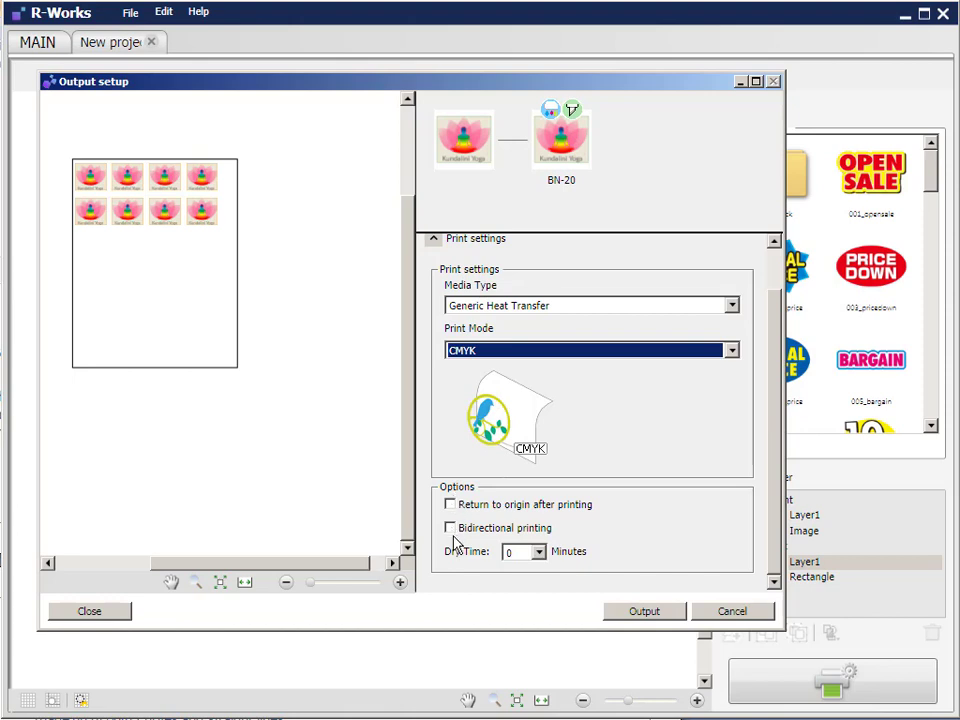
mouse_move(198, 497)
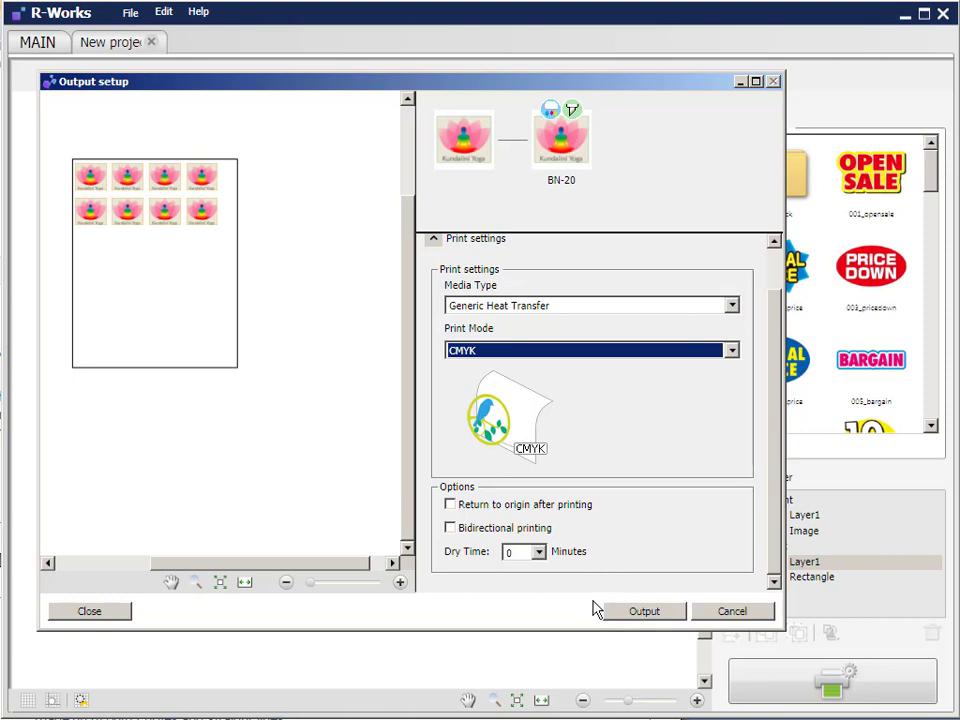
mouse_move(651, 620)
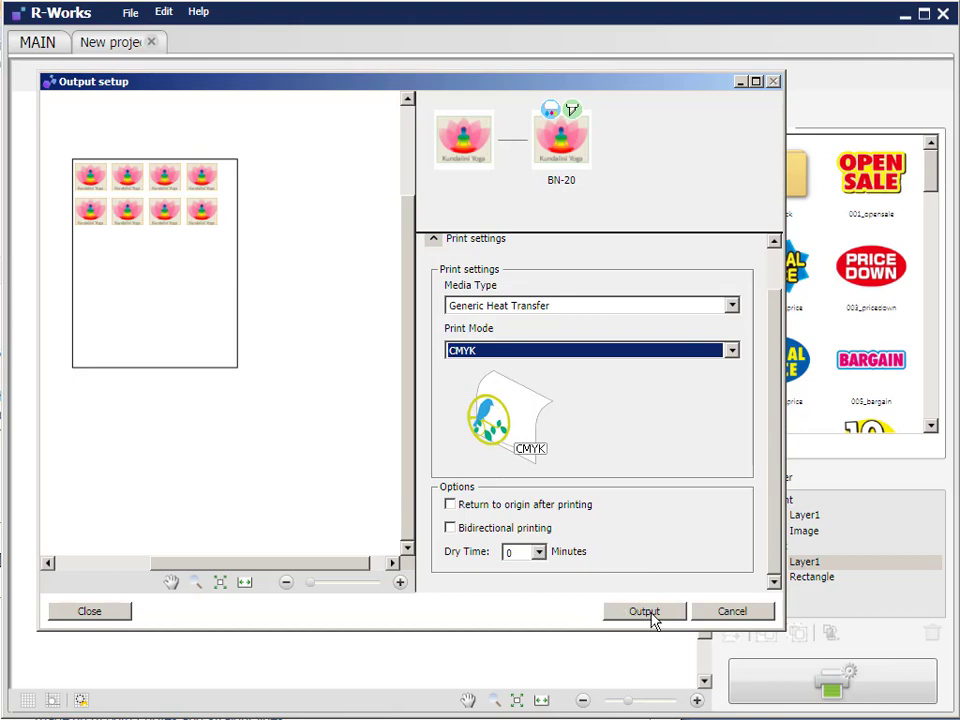